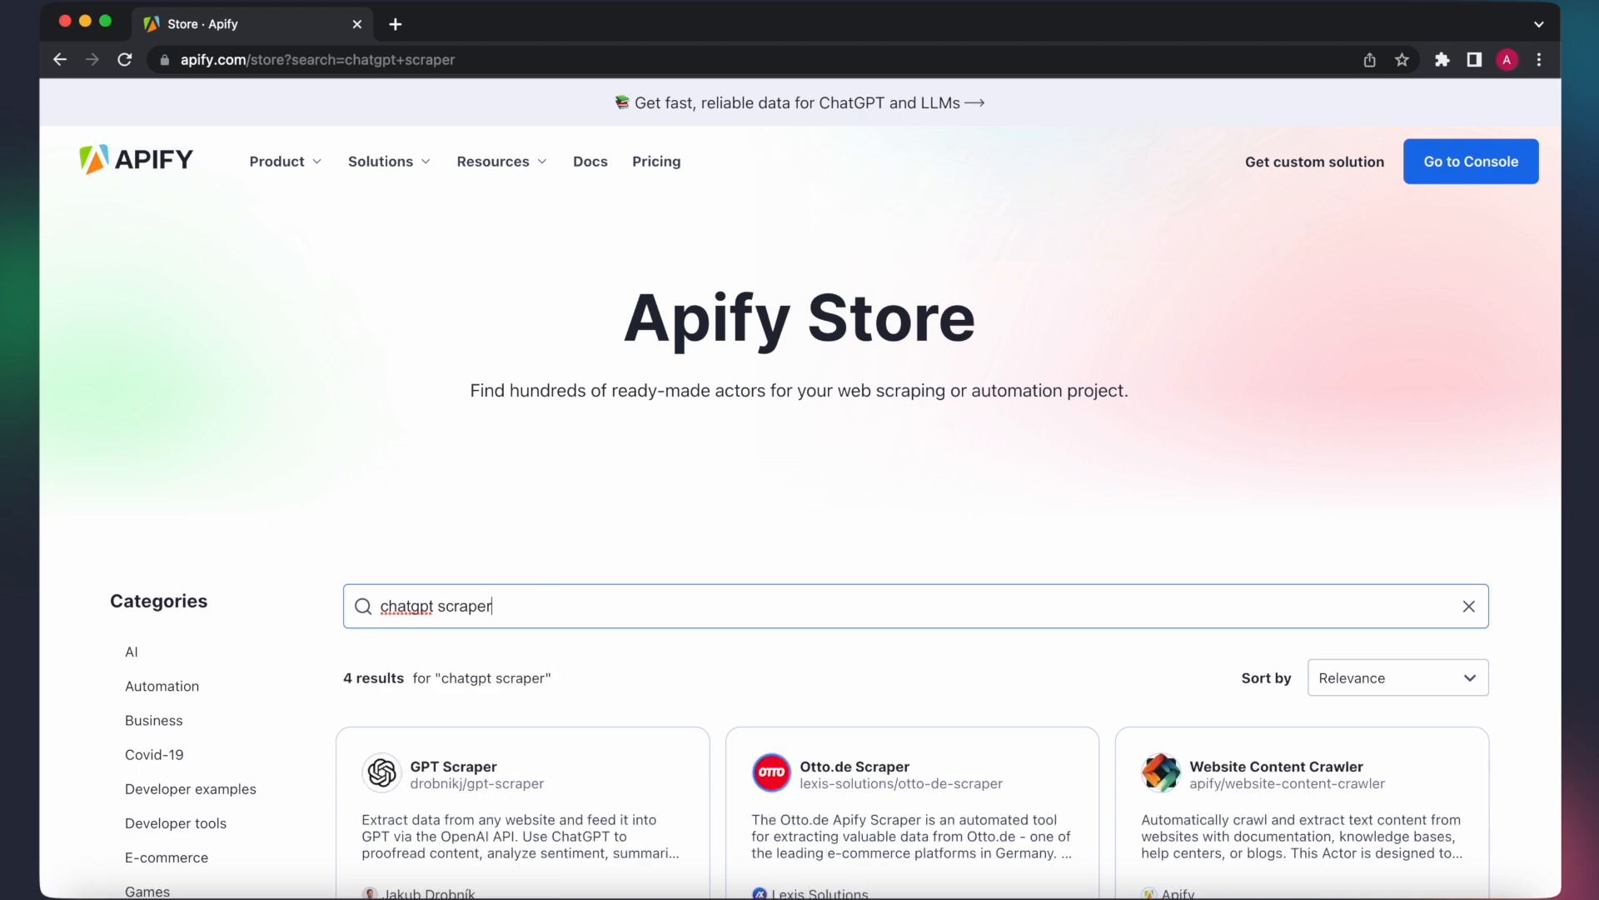
Open the GPT Scraper actor from the Apify Store search results
left_click(452, 766)
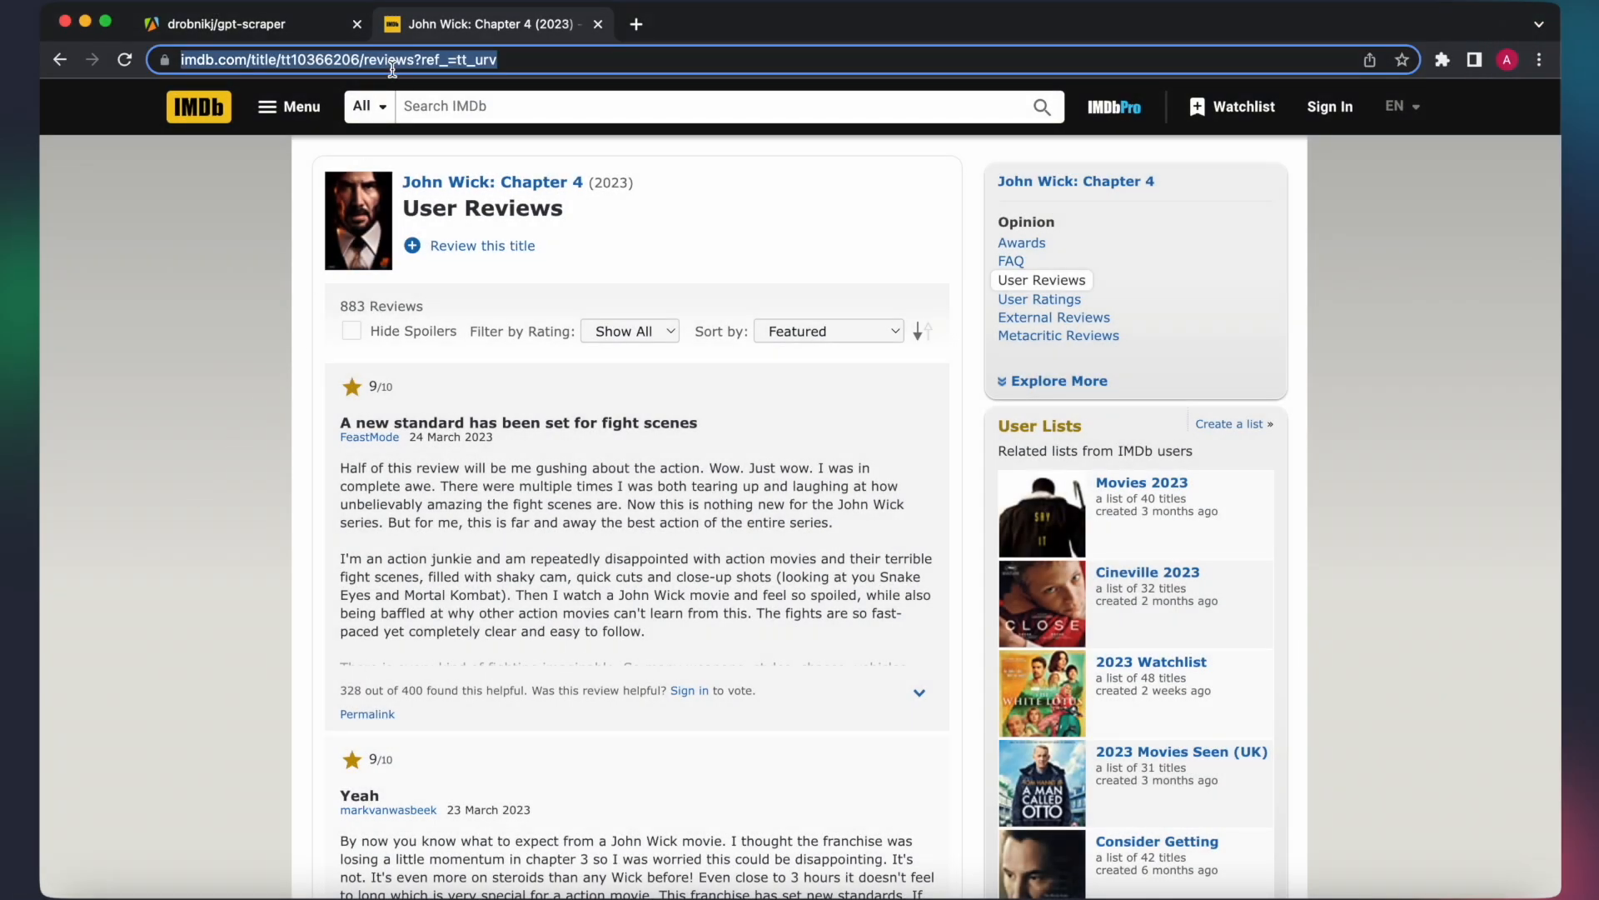
Set Start URL to the IMDb tt10366206 reviews link and instruct GPT to analyze all reviews and summarize the consensus
left_click(233, 23)
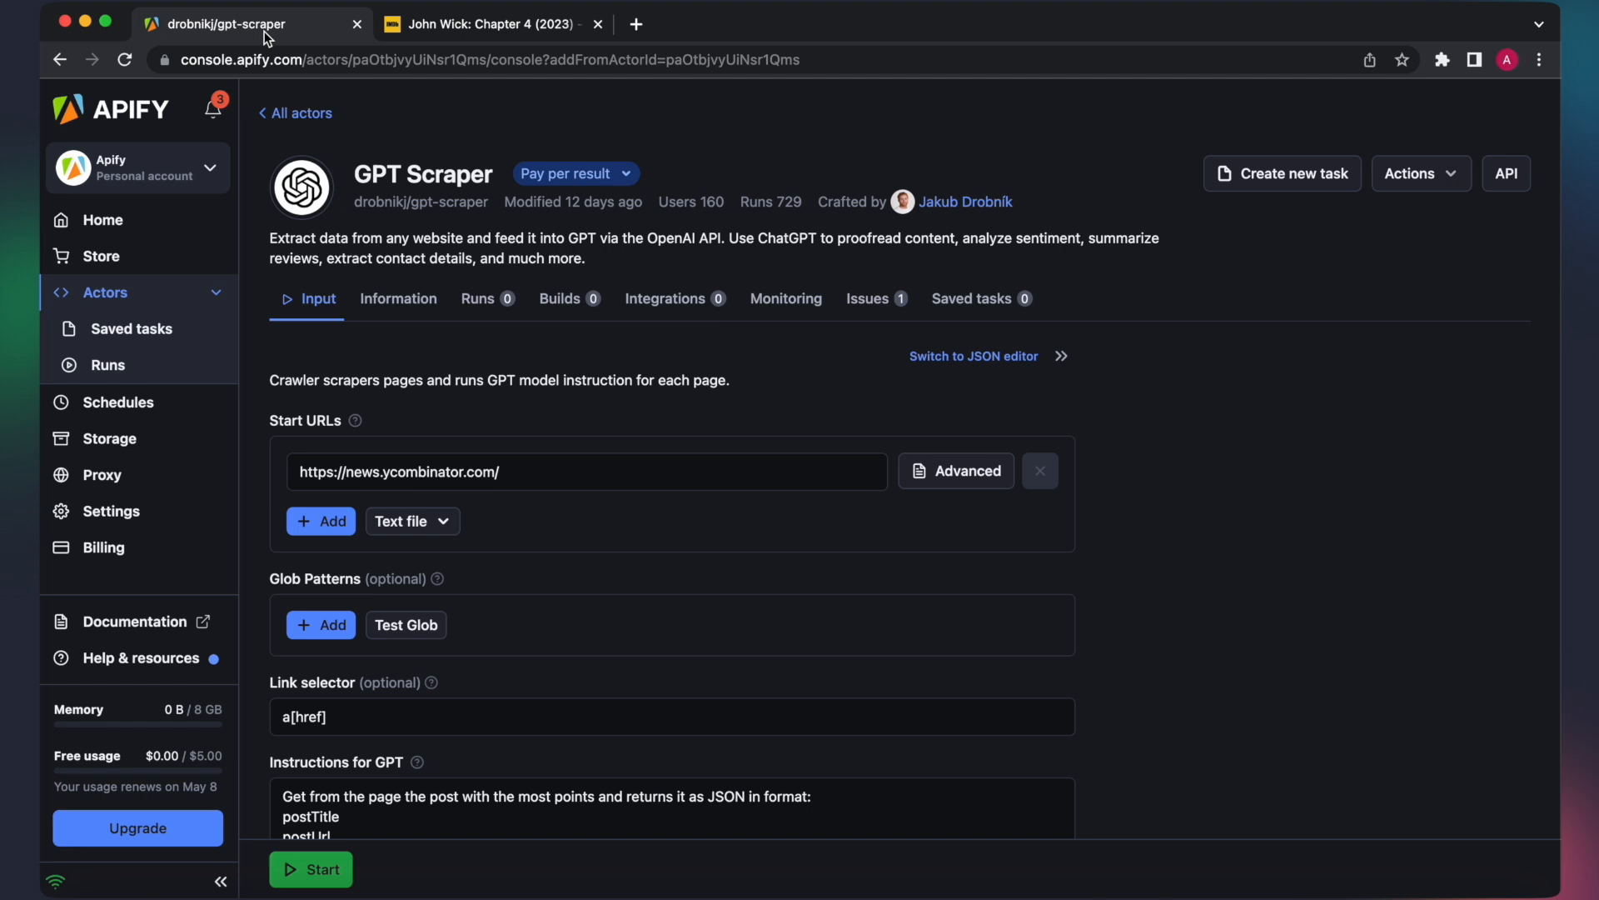
left_click(539, 471)
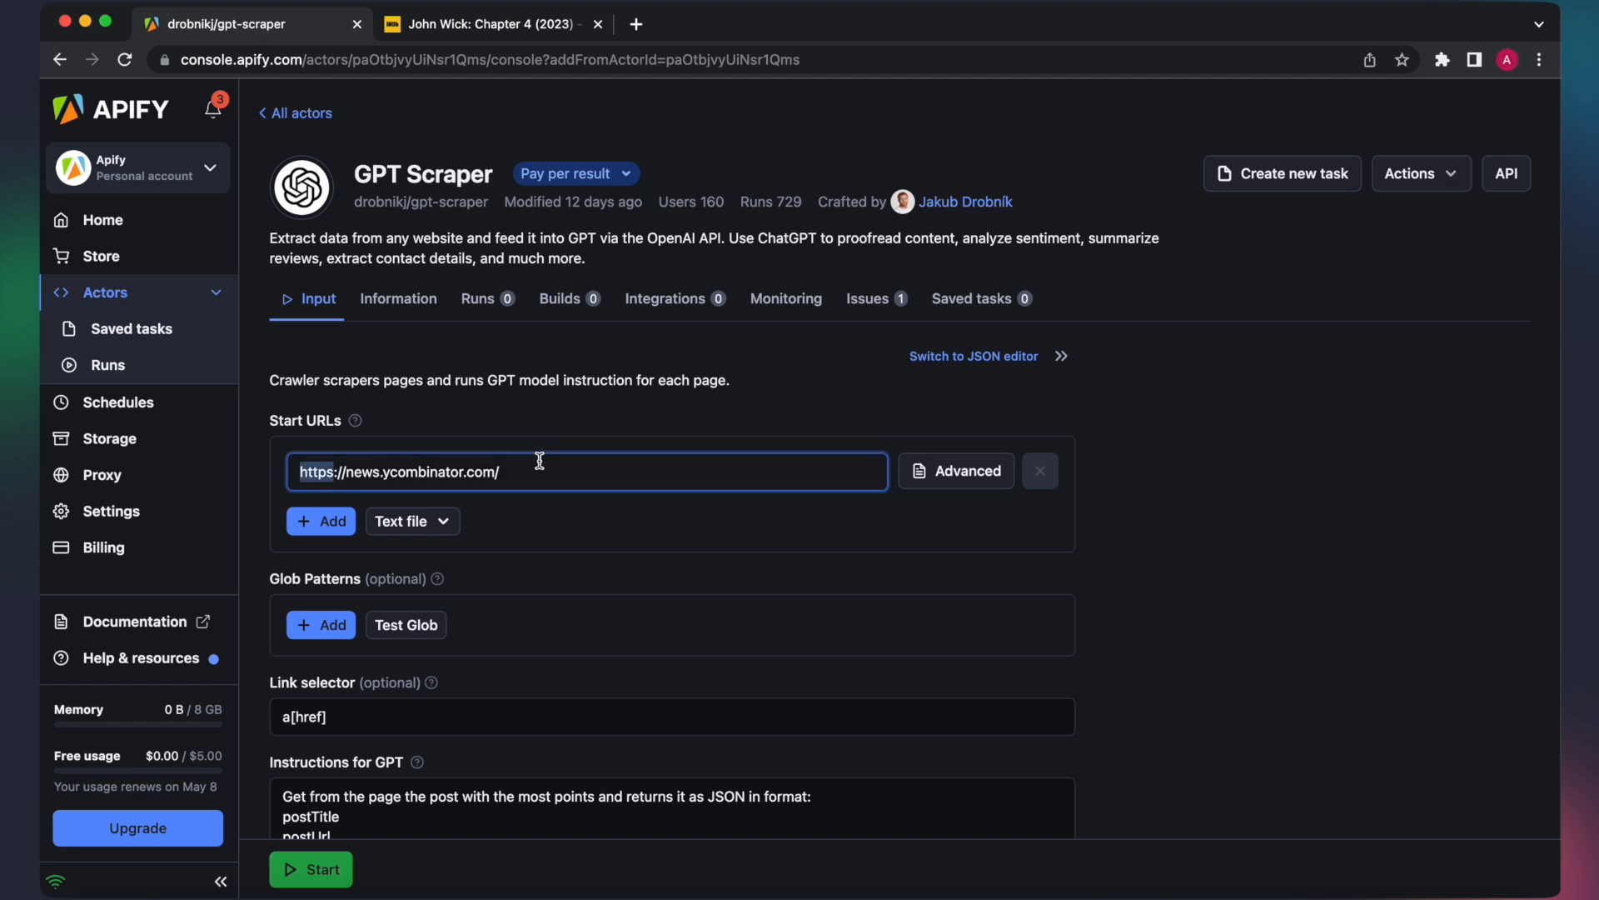
type("https://www.imdb.com/title/tt10366206/reviews?ref_=tt_urv")
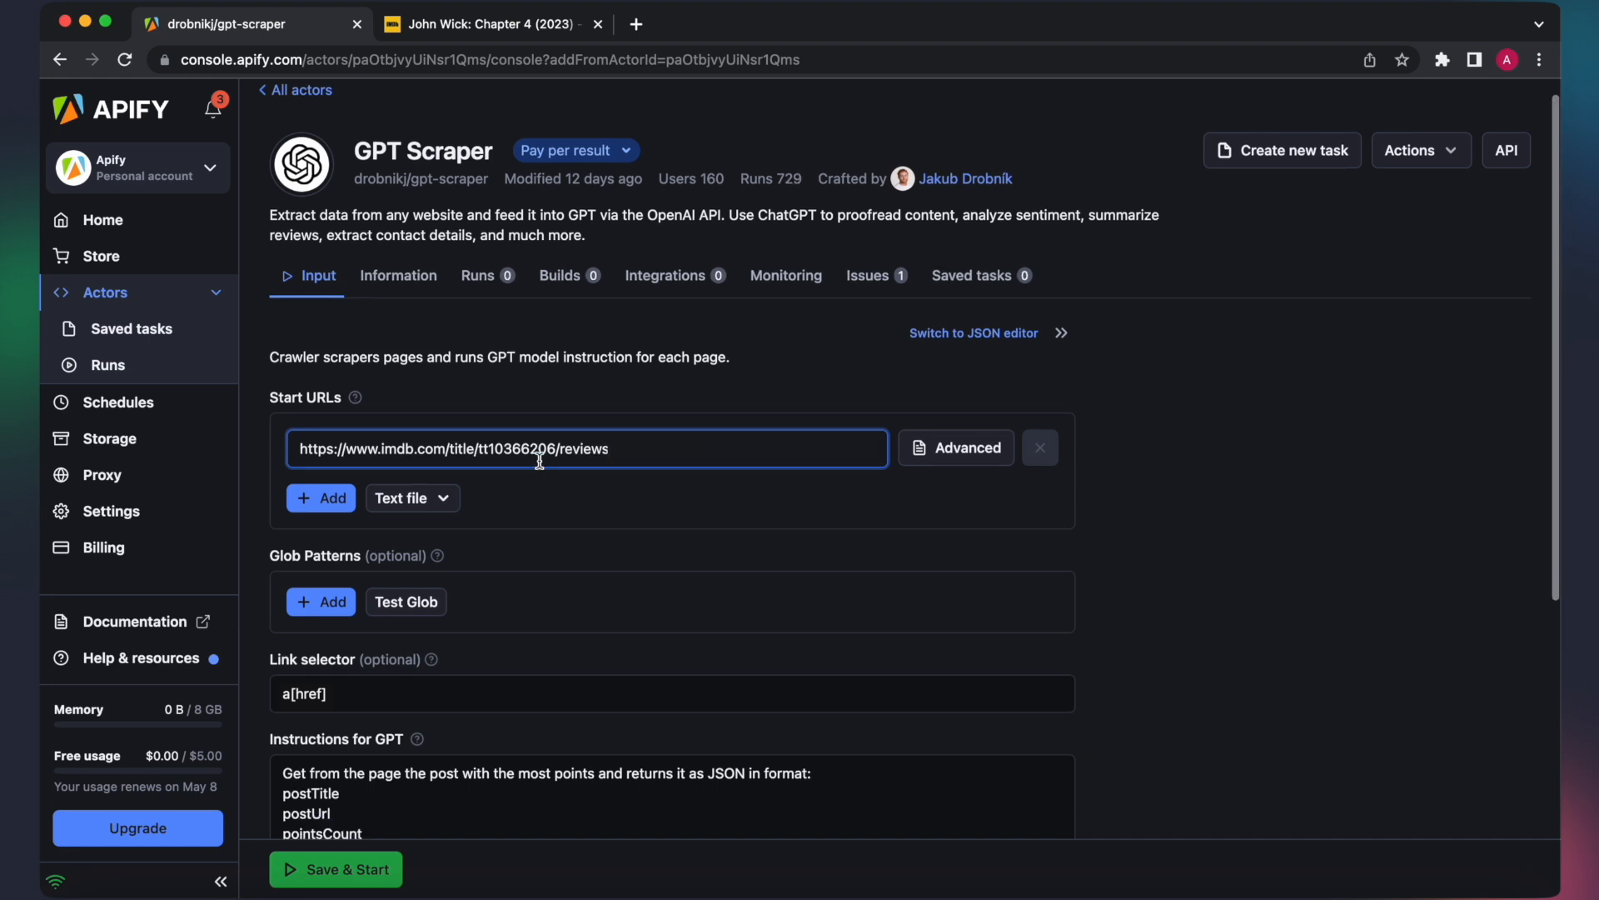
scroll("down", 3)
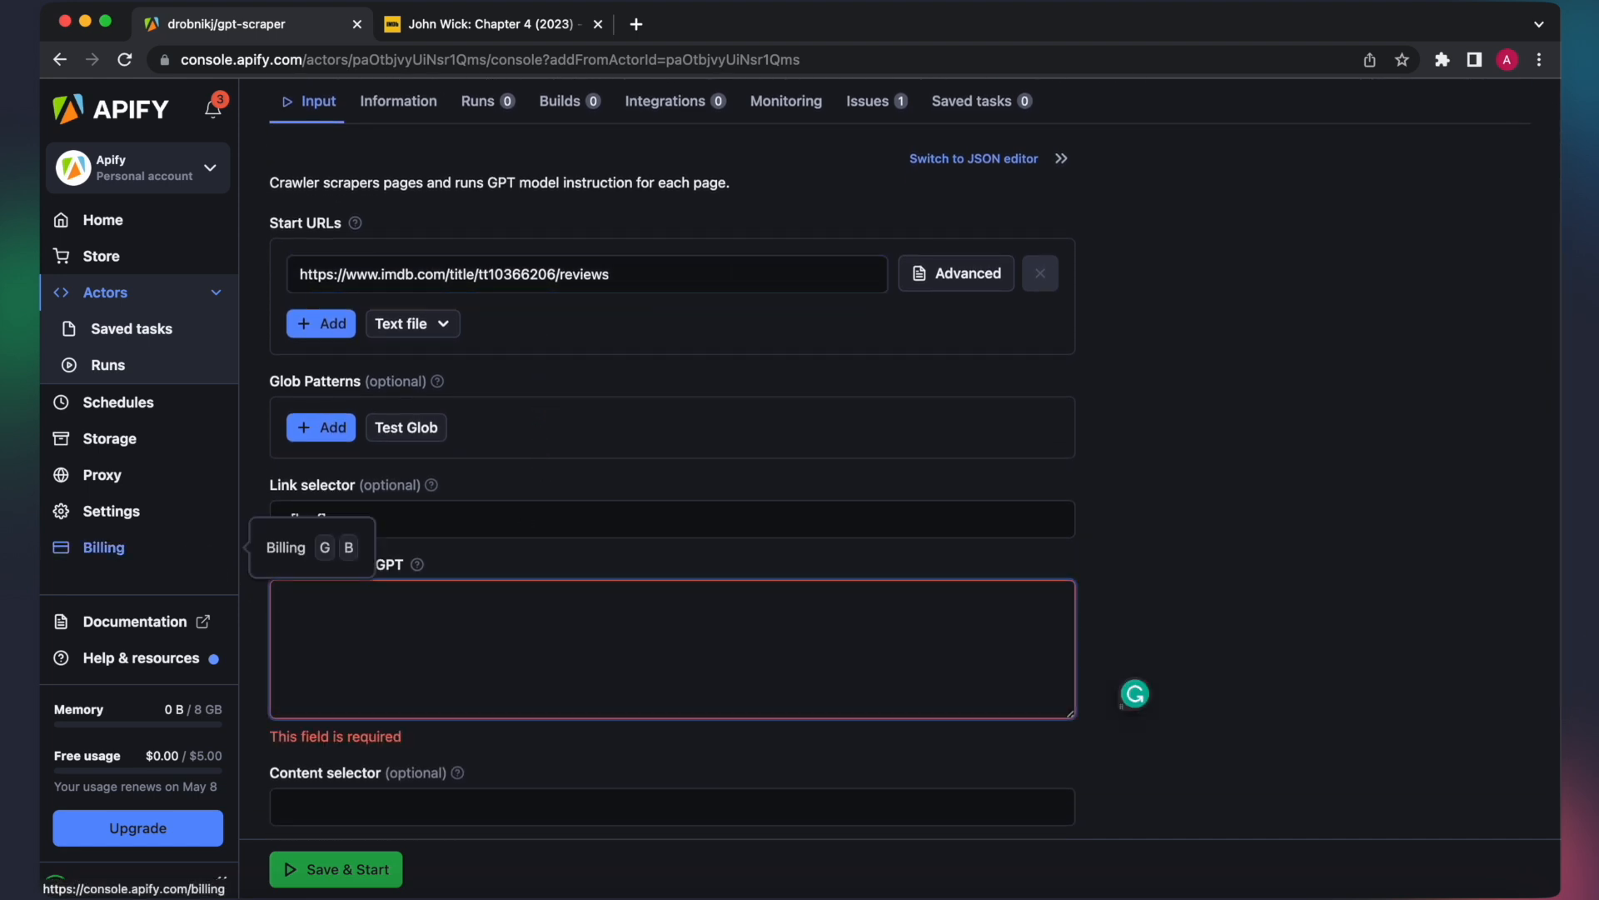
type("Analyze all user reviews for this movie and summarize the con")
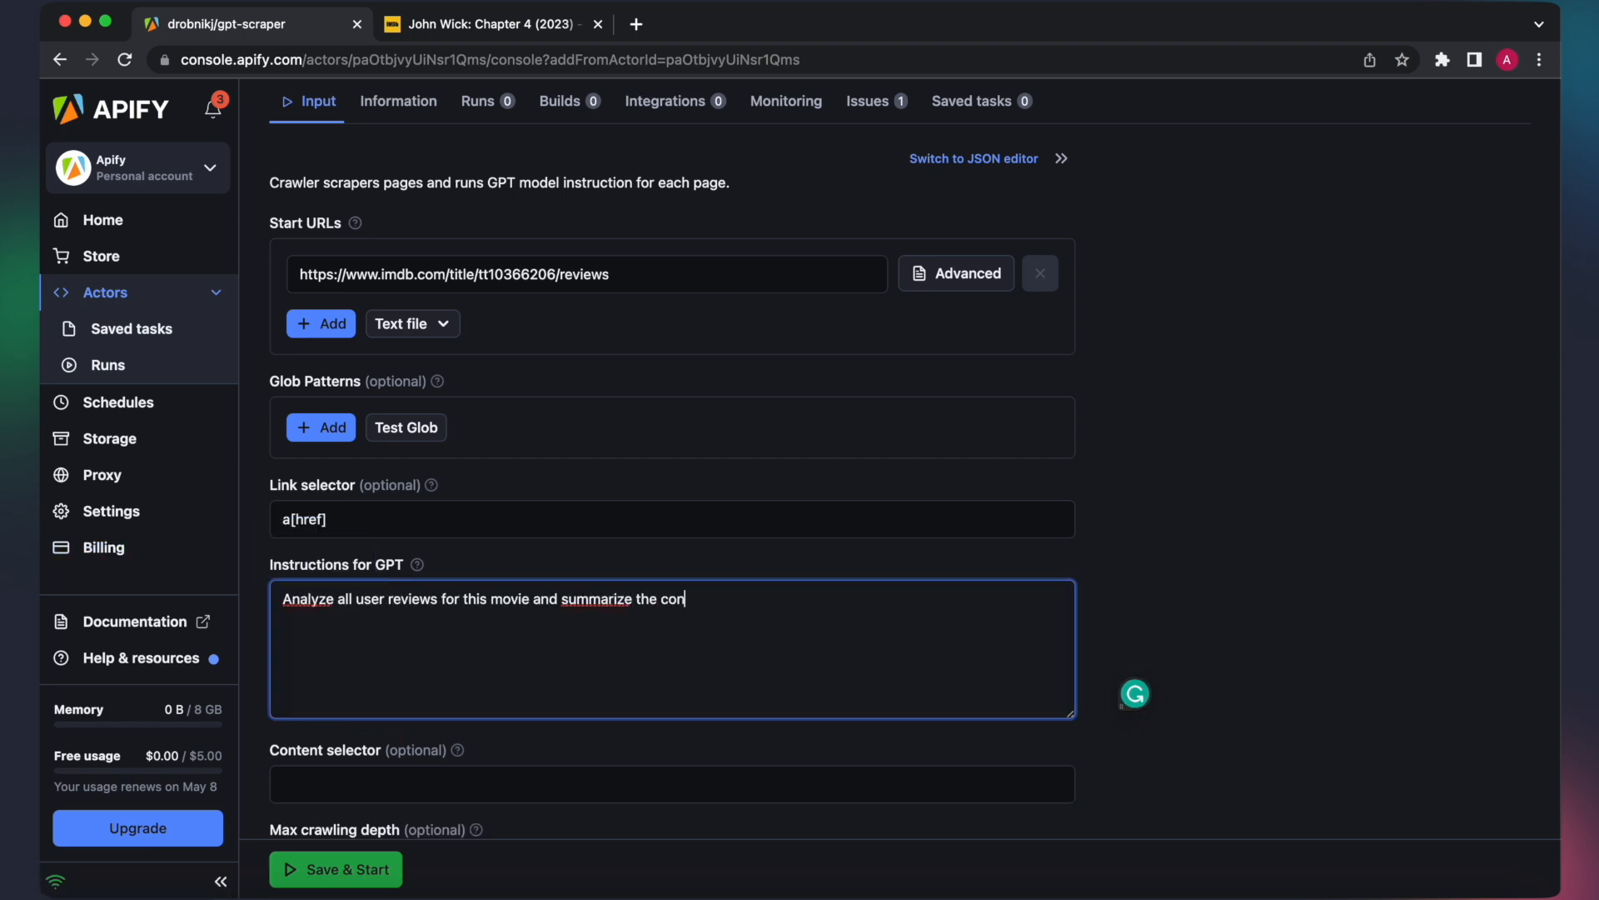
type("sensus.")
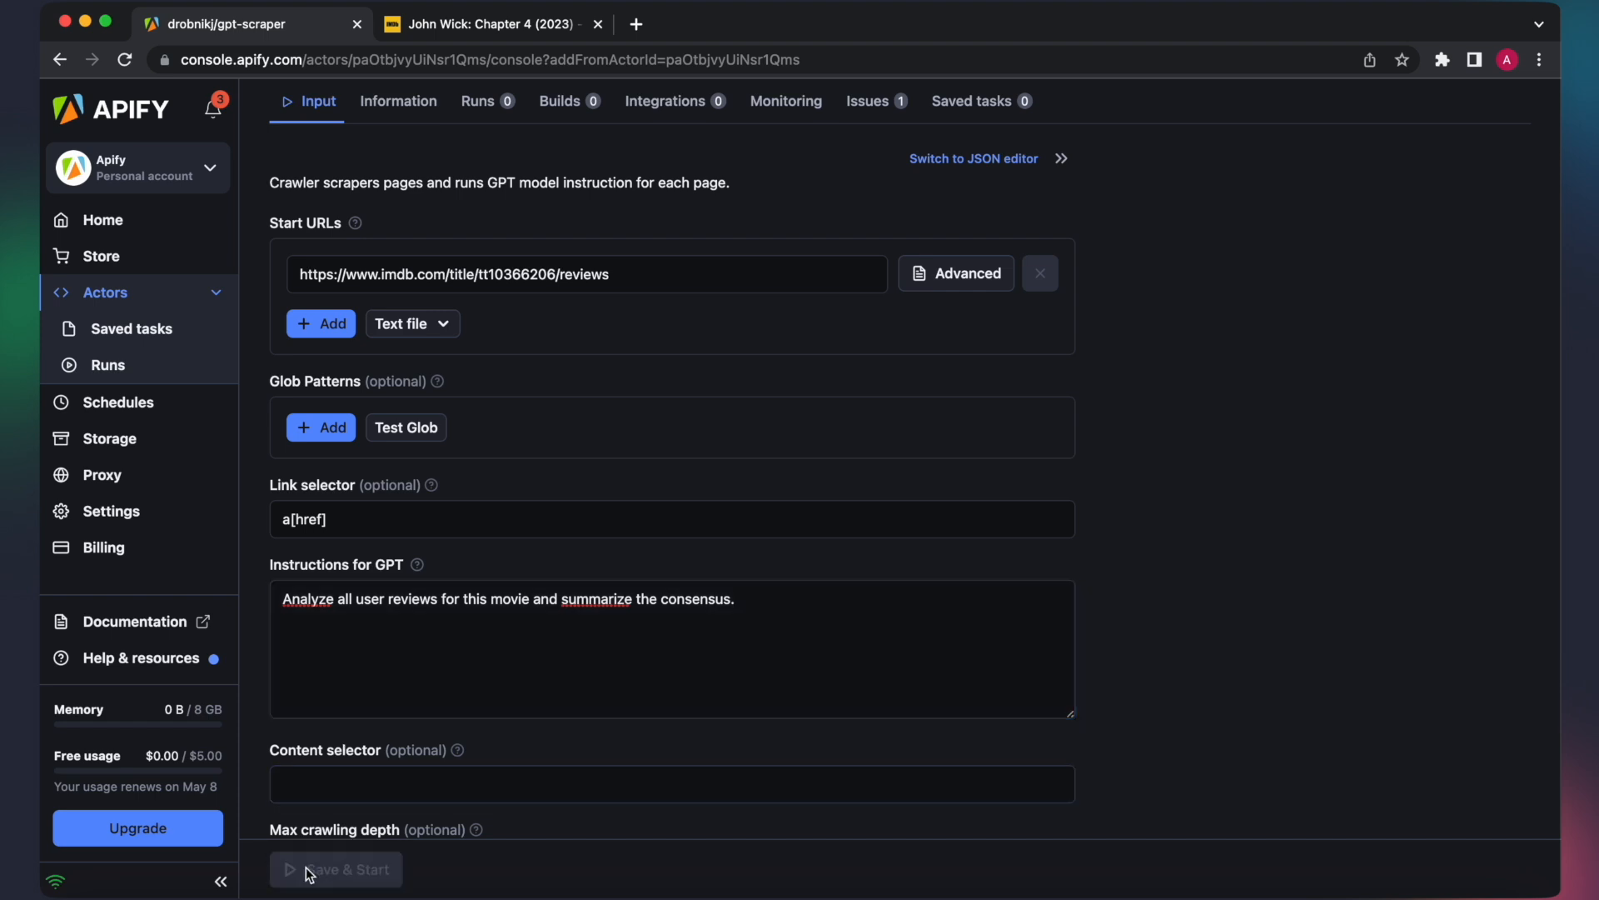
Save & Start the review-summary run and view the succeeded run's single result in Storage
left_click(336, 870)
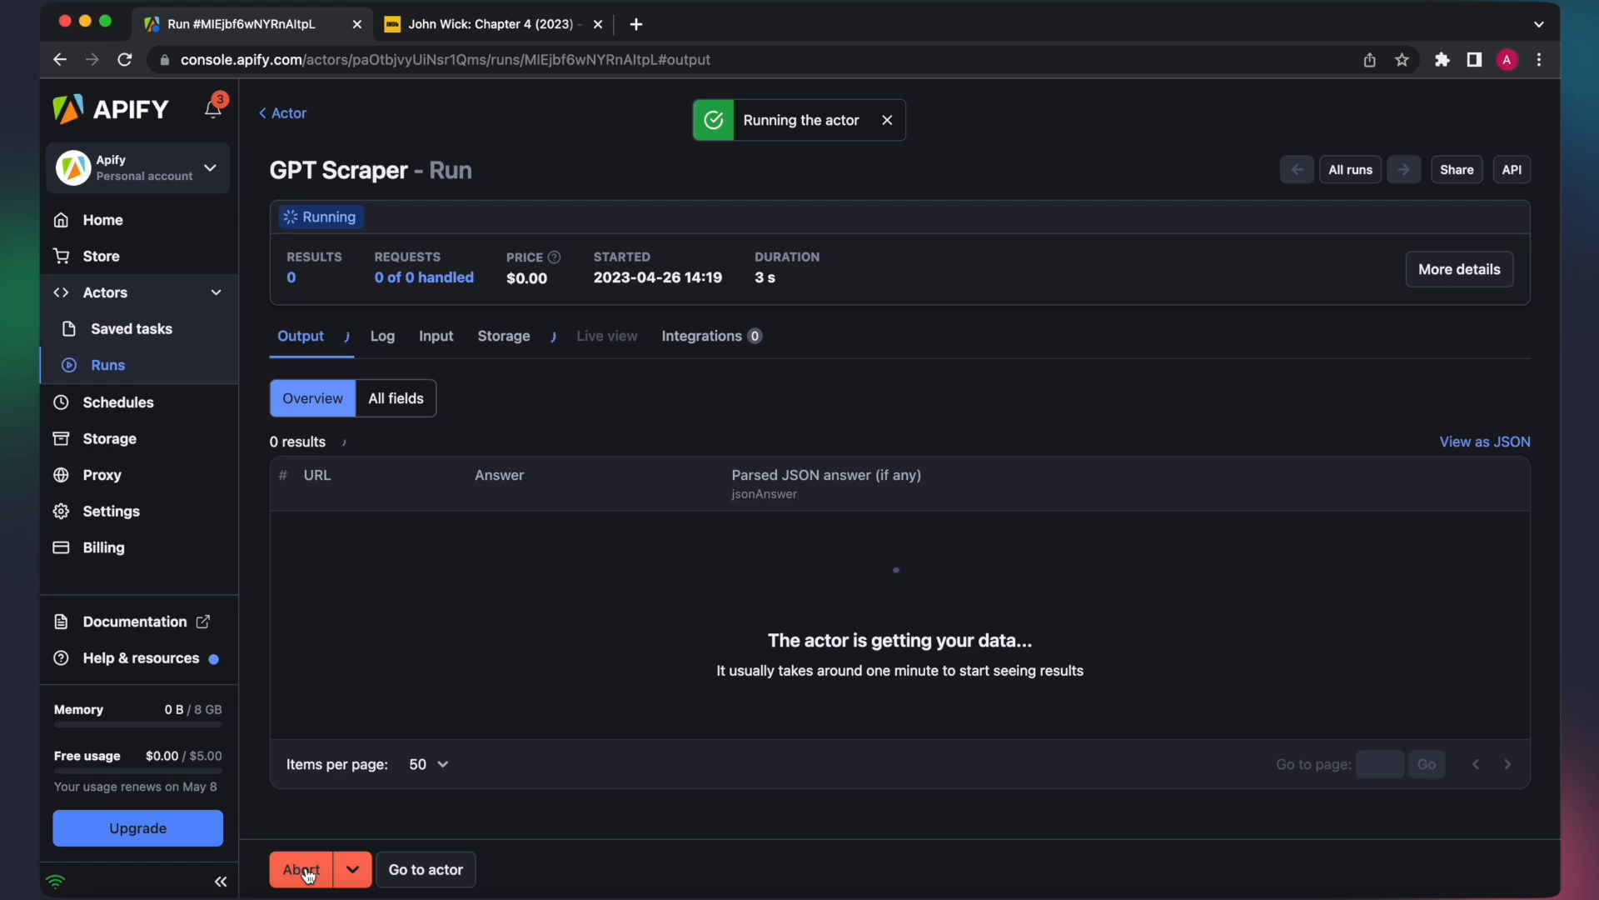
left_click(500, 337)
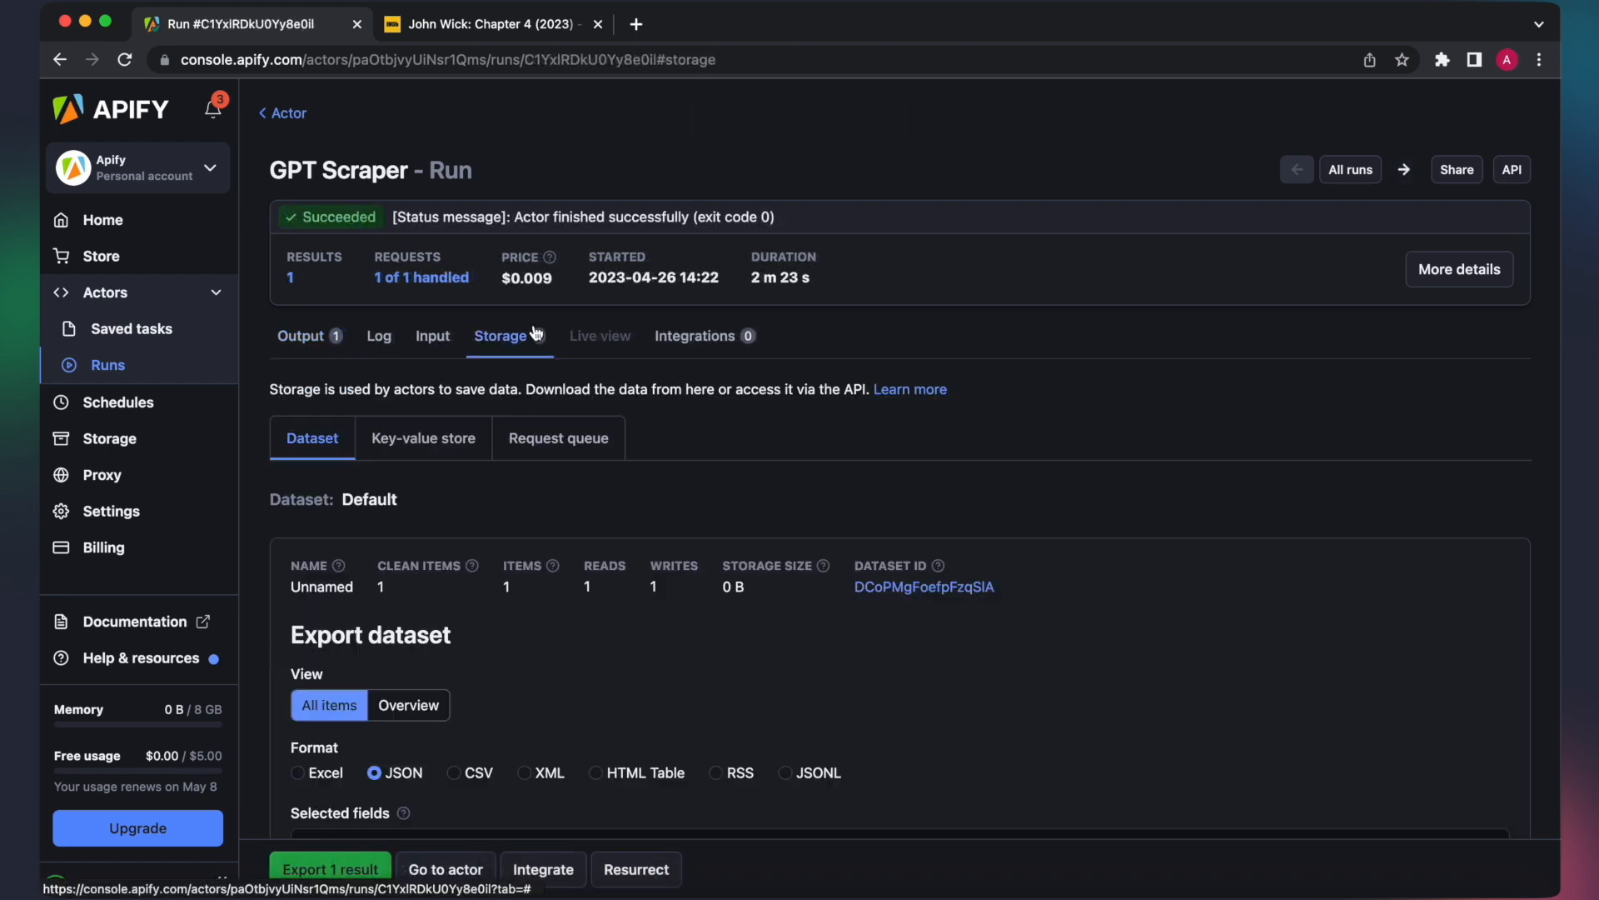
left_click(584, 790)
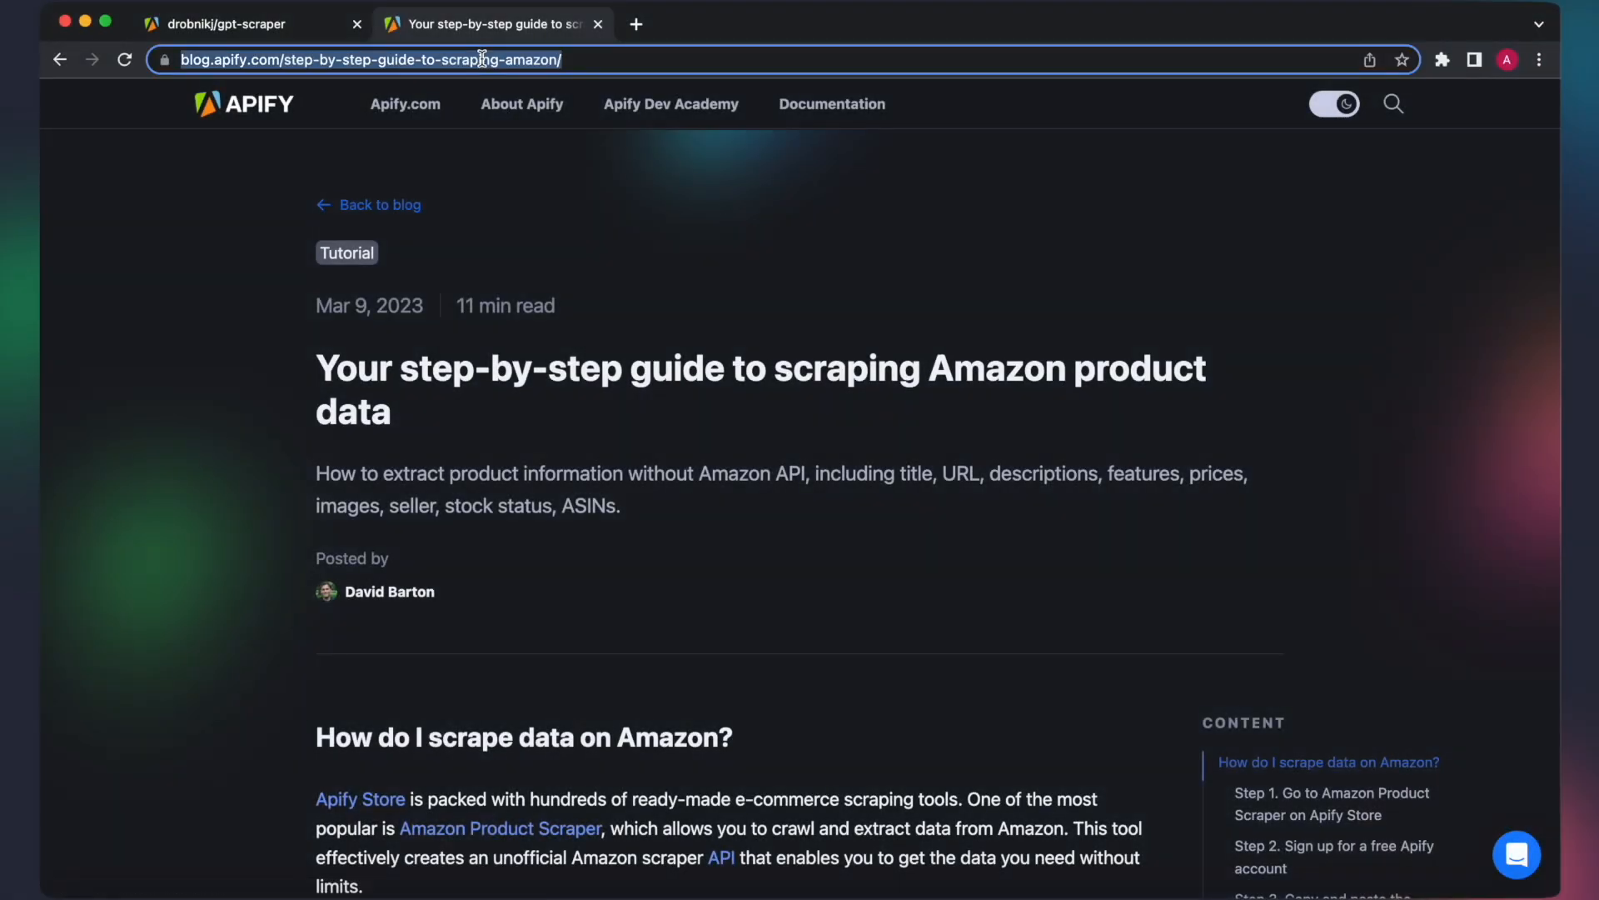
Target blog.apify.com/step-by-step-guide-to-scraping-amazon with 'Extract keywords from this blog post.' and start the run
left_click(233, 23)
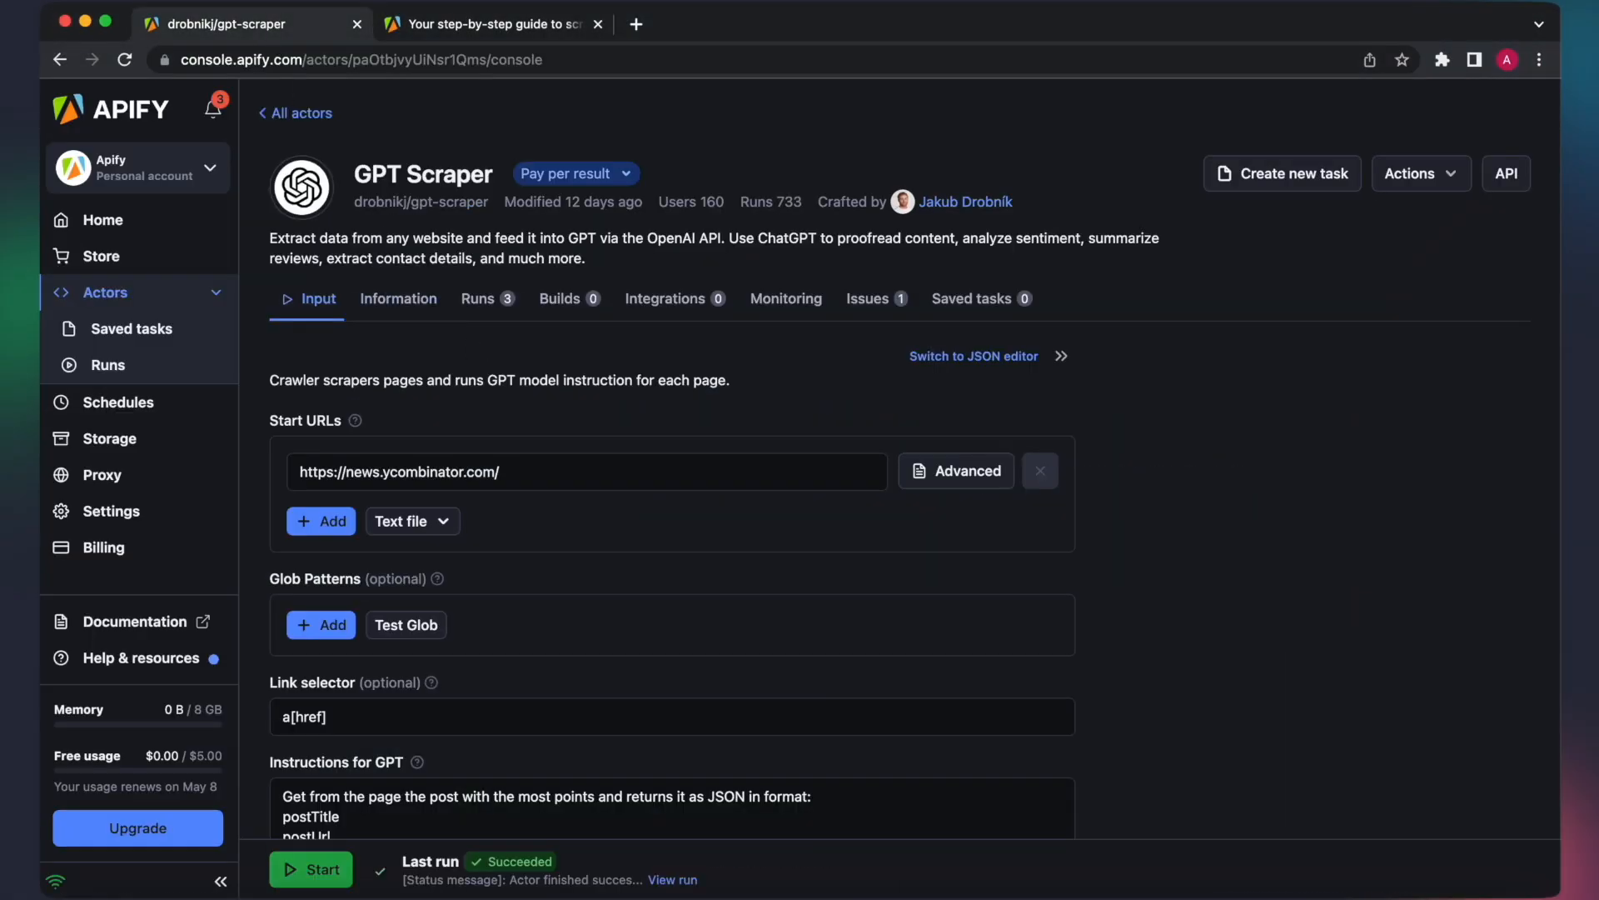
type("https://blog.apify.com/step-by-step-guide-to-scraping-amazon/")
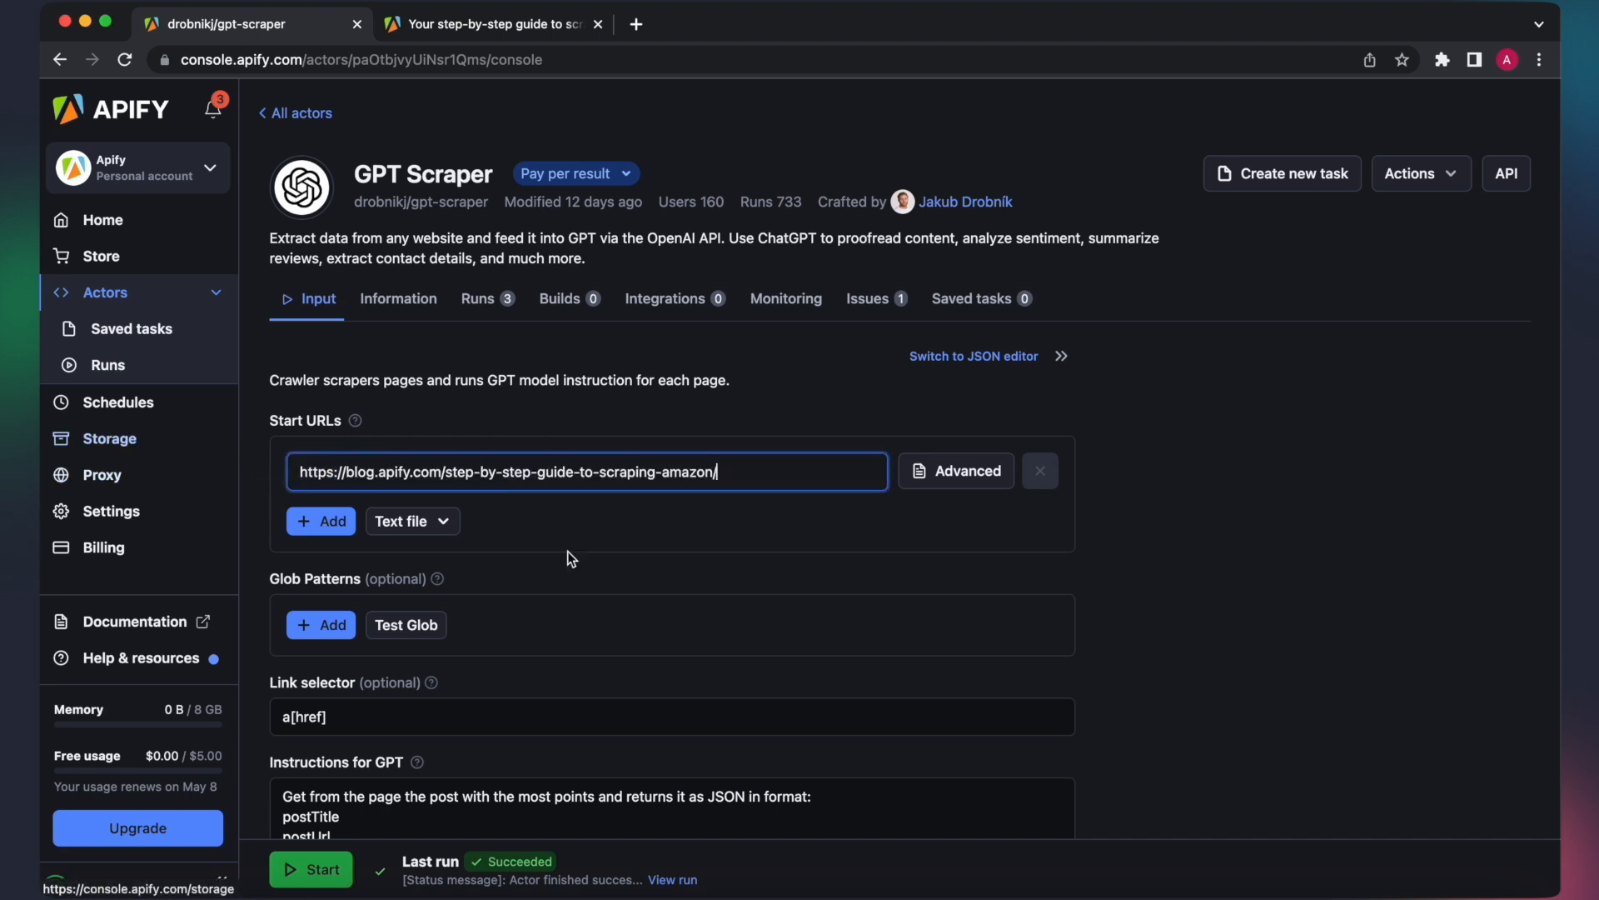
scroll("down", 3)
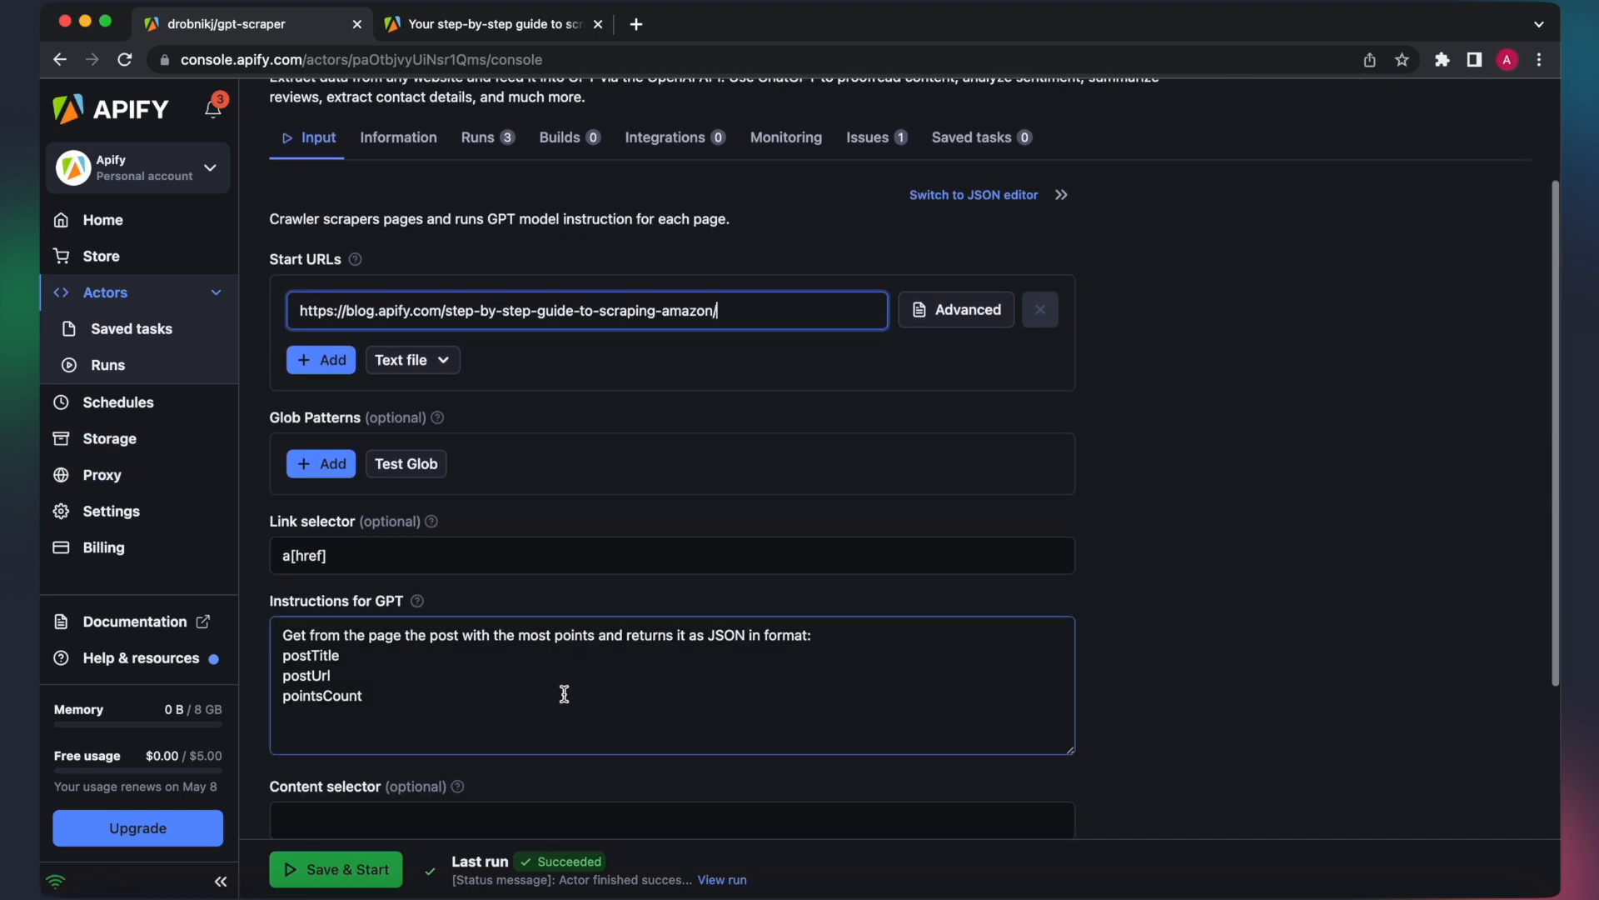
type("Extract keywords from this blog post.")
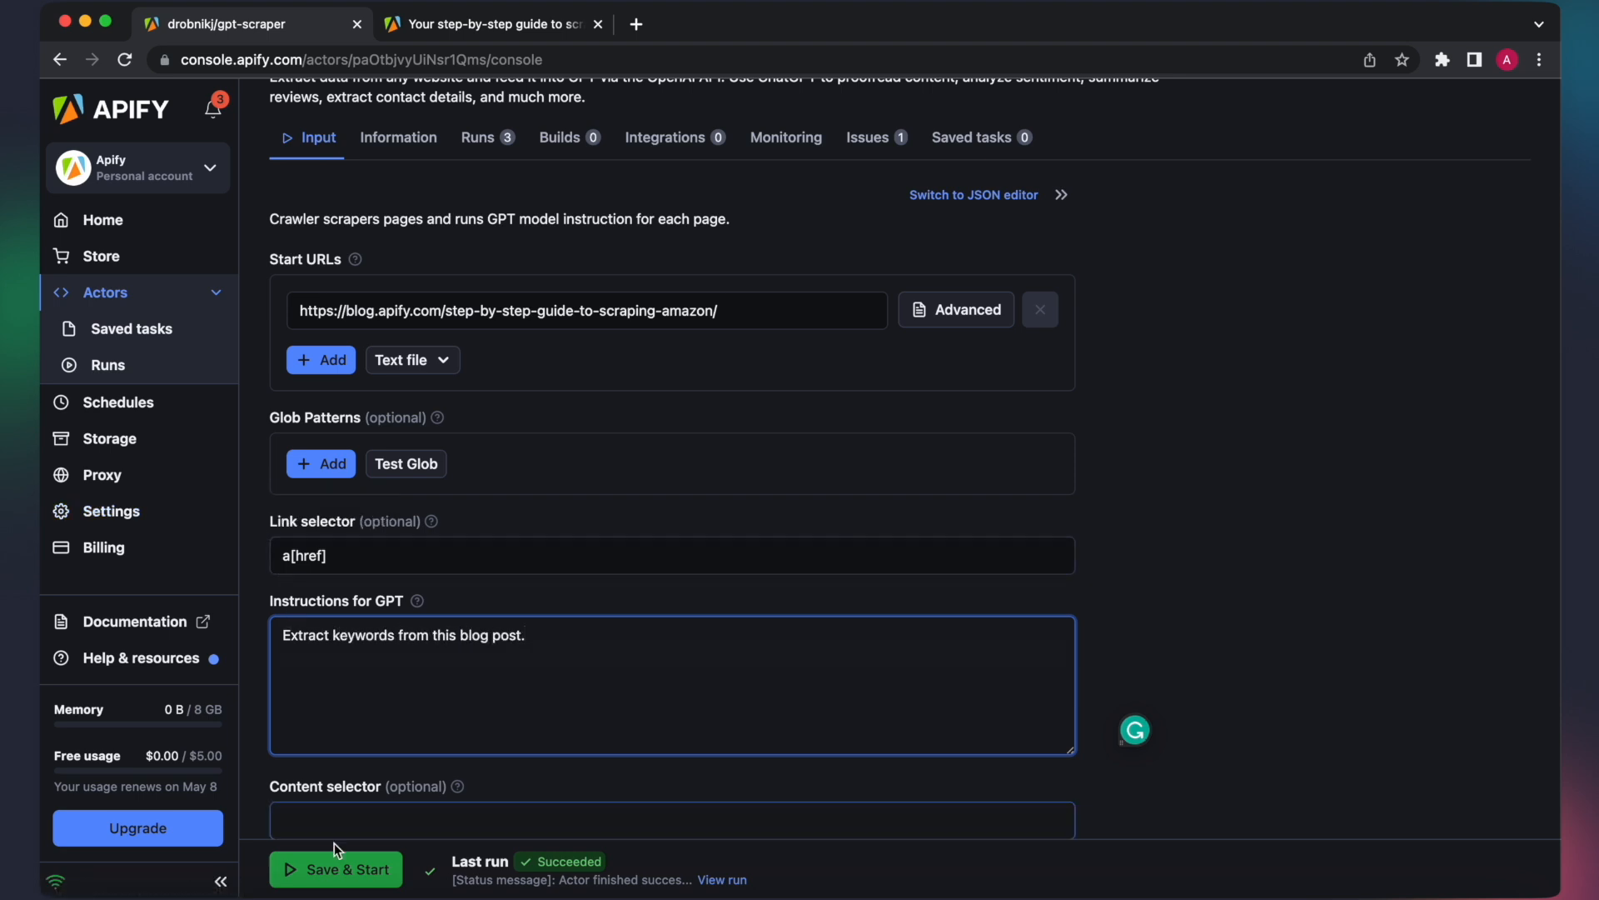
left_click(335, 870)
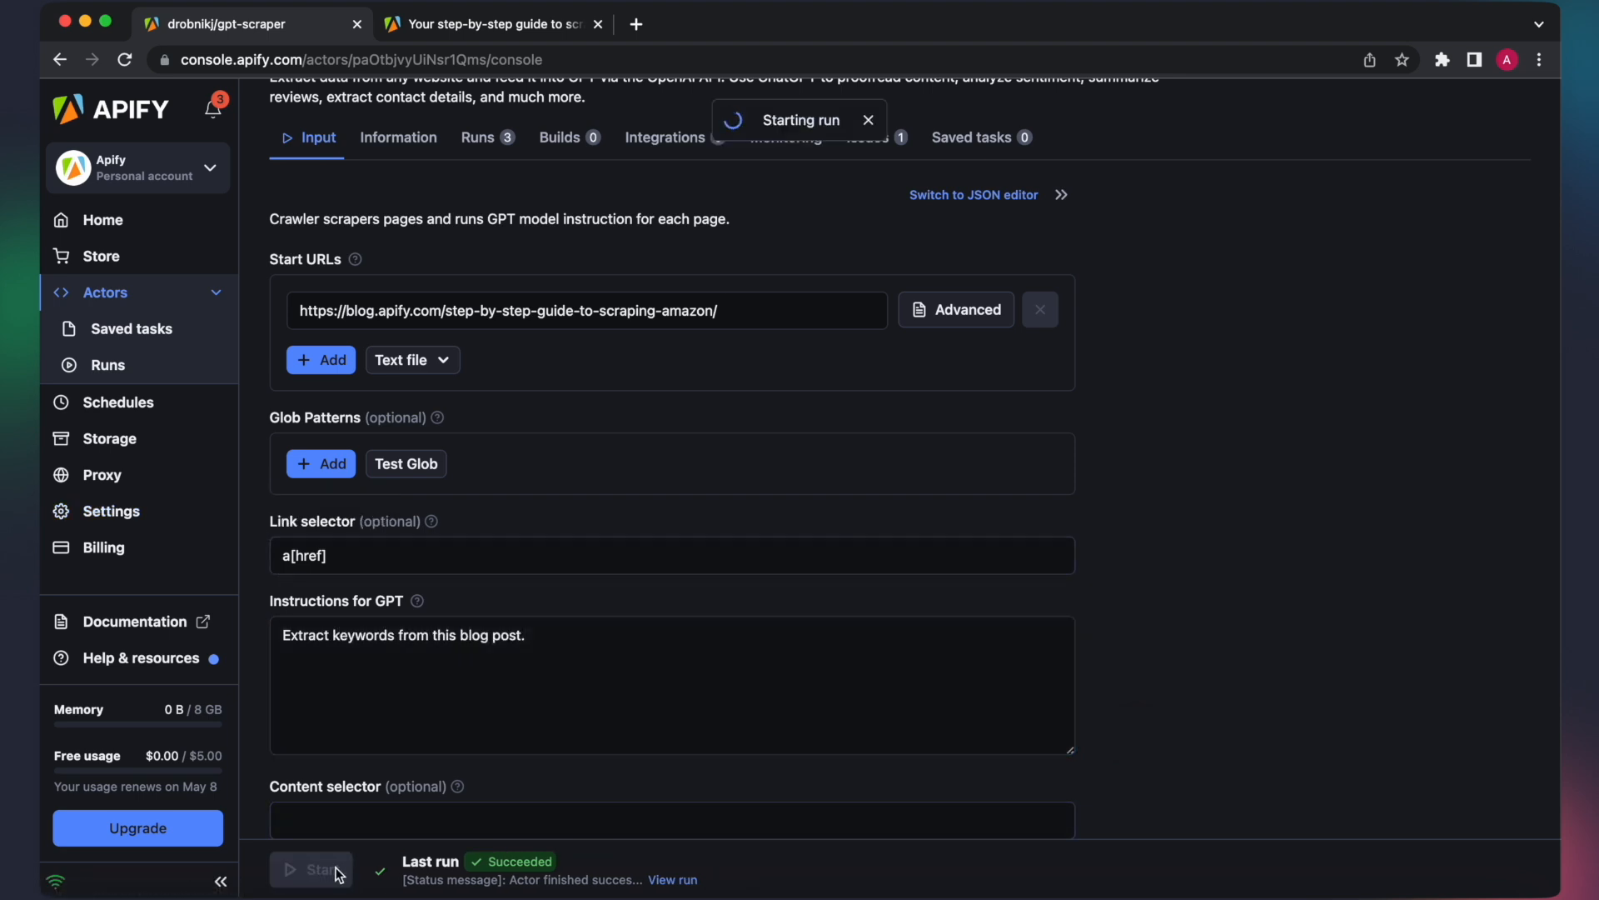
left_click(309, 869)
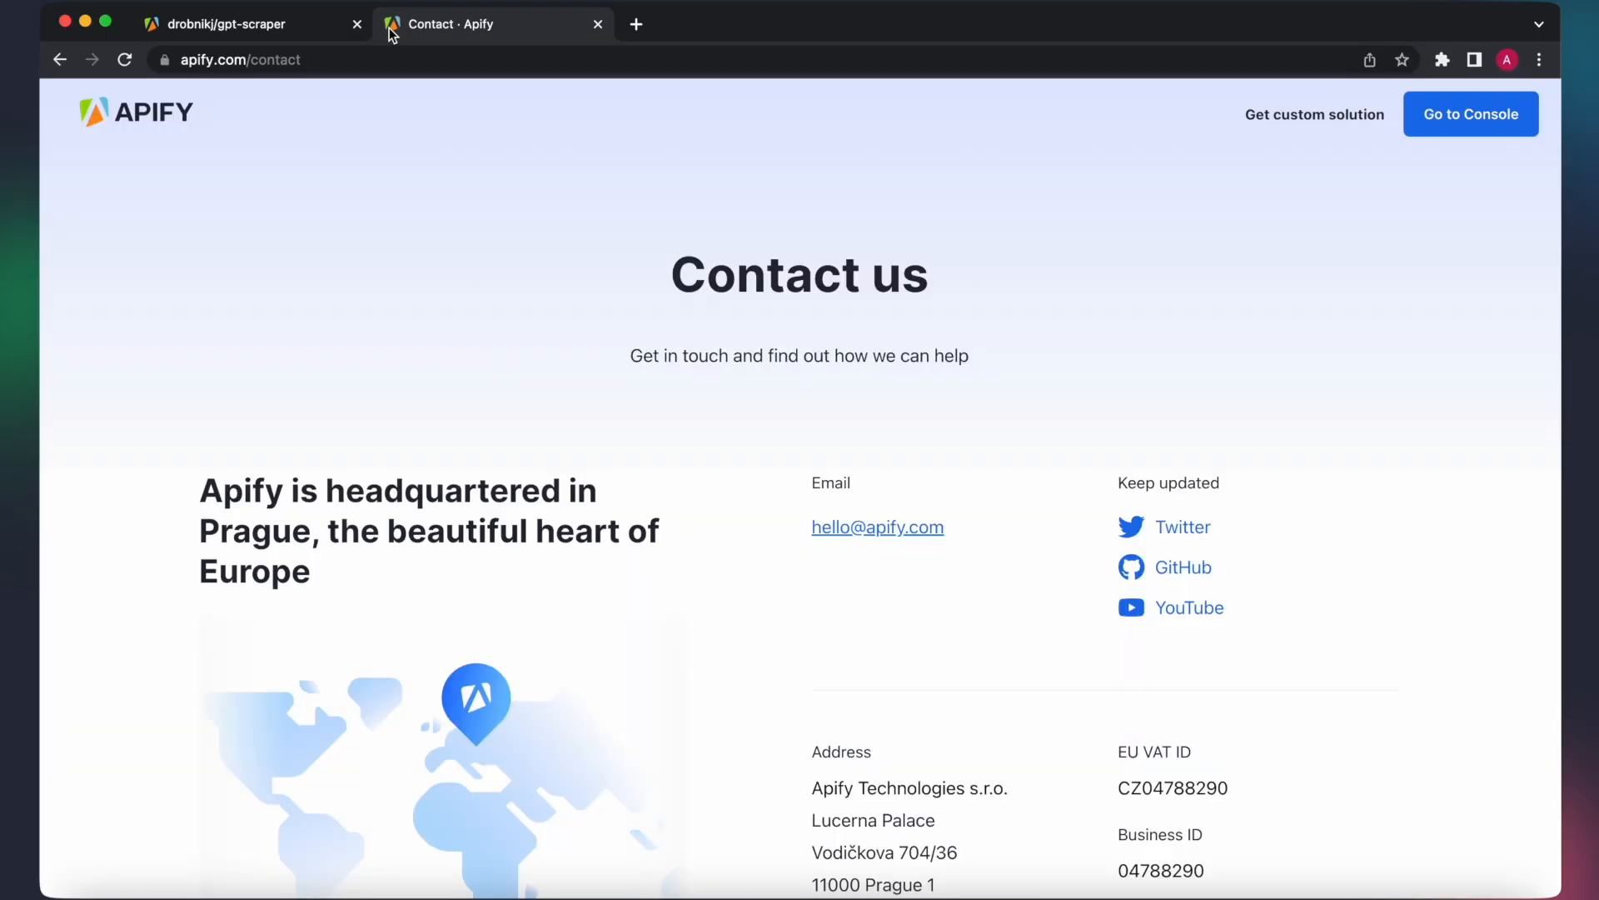
Instruct GPT to find contact details on the Apify contact page and return them as JSON, then review the run output
left_click(234, 23)
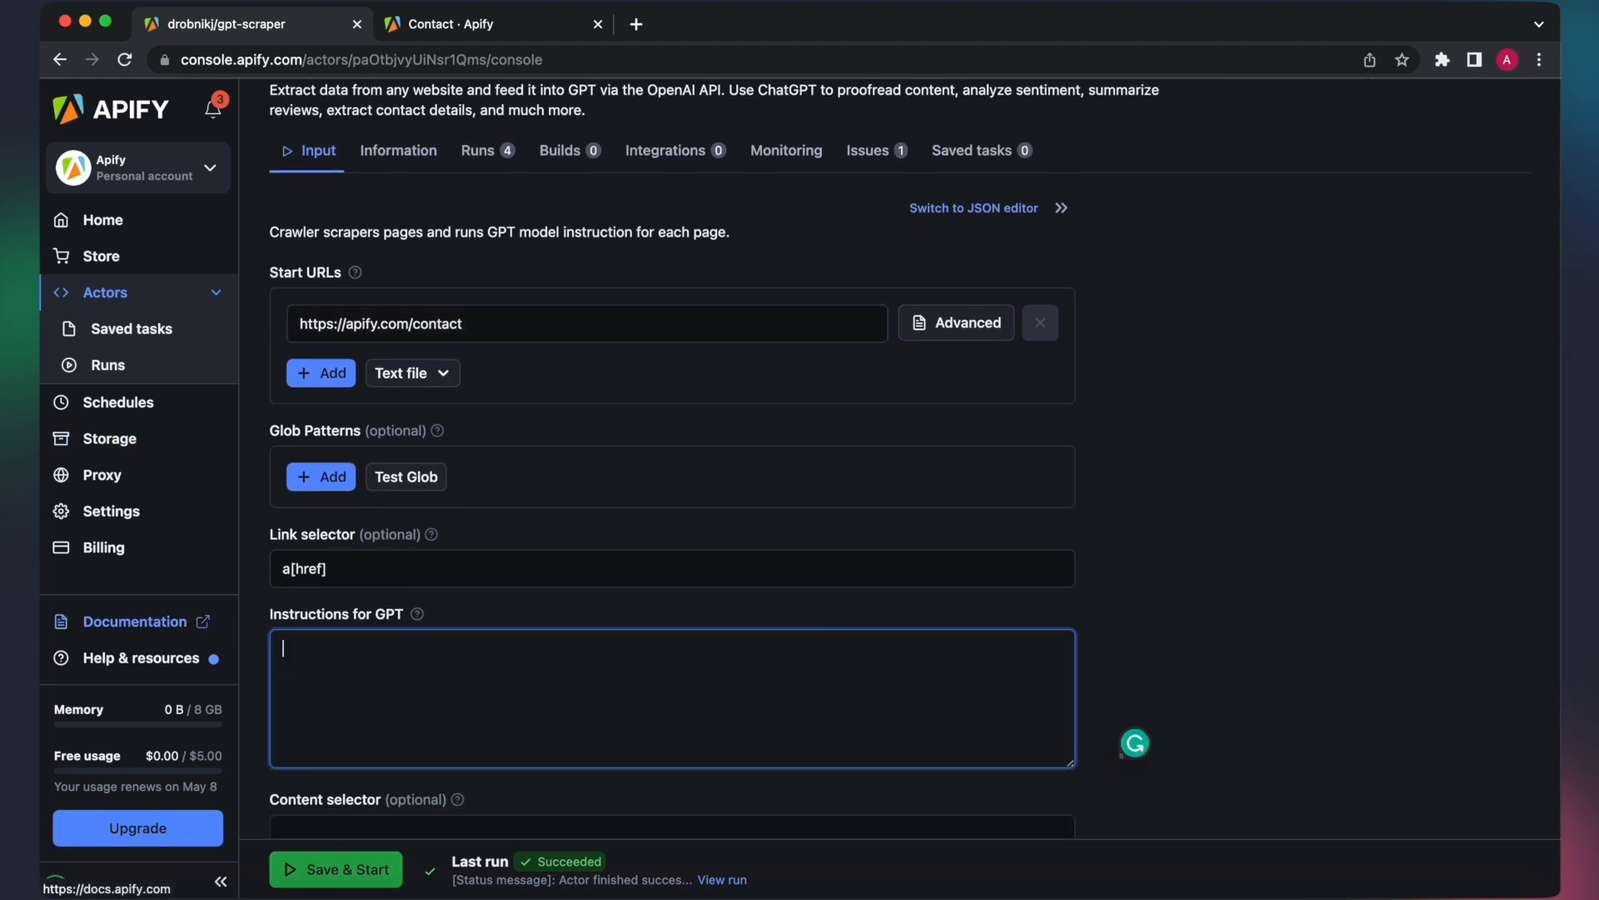
type("Please find contact details on this page and return them as JSON. There will be attributes, companyEmail, companyWeb, githubUrl, twitterUrl, vatId, businessId and bankAccountNumber.")
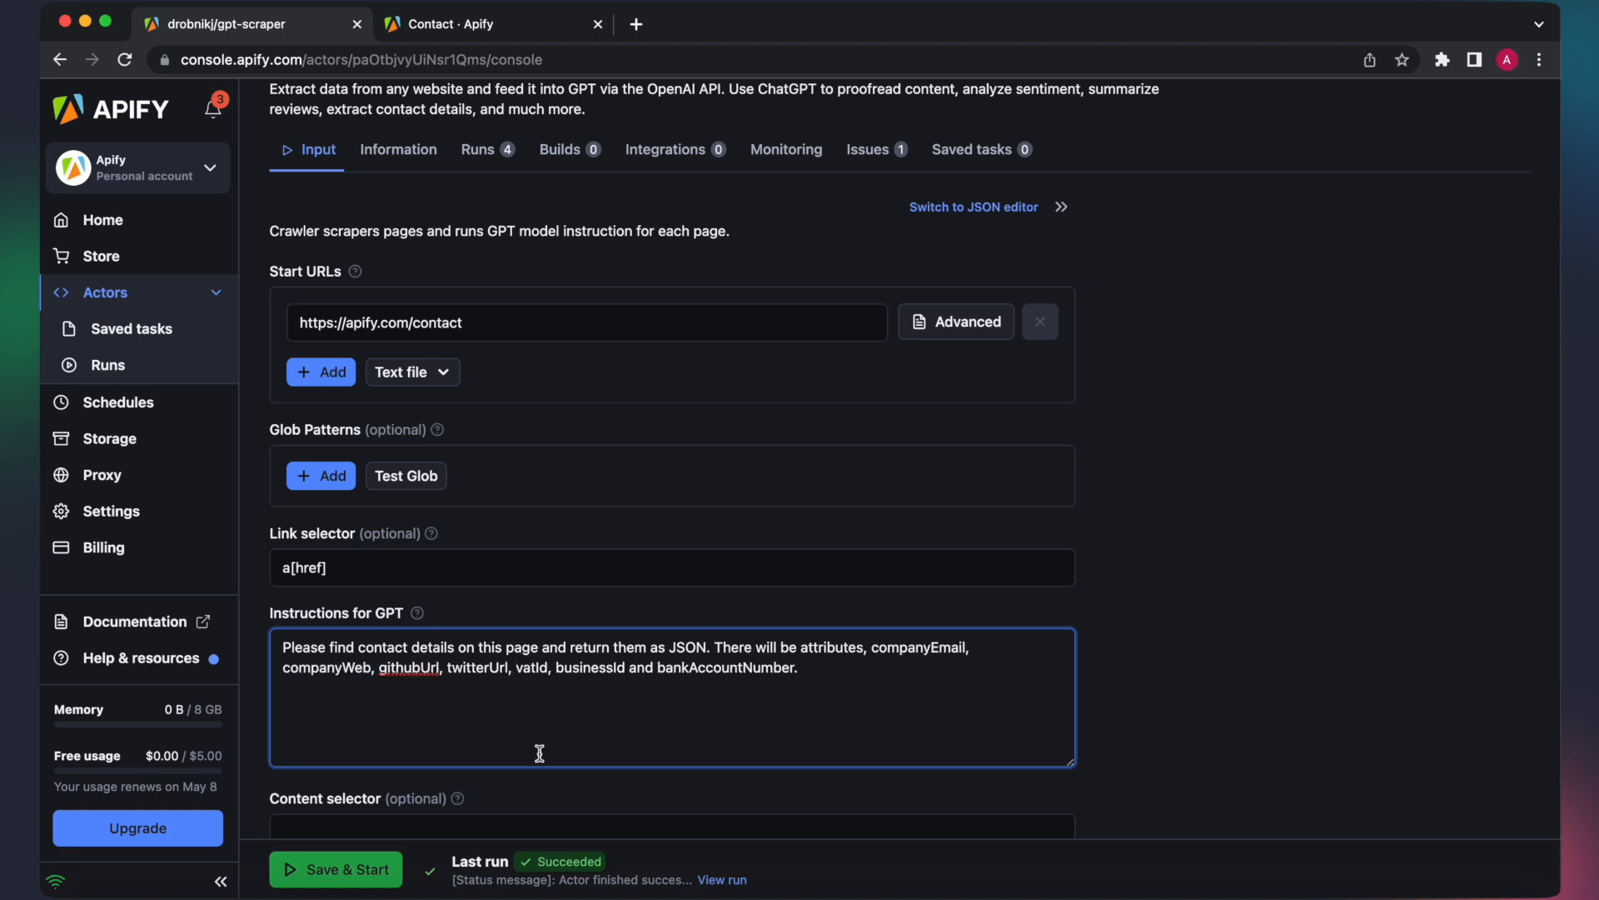
scroll("down", 3)
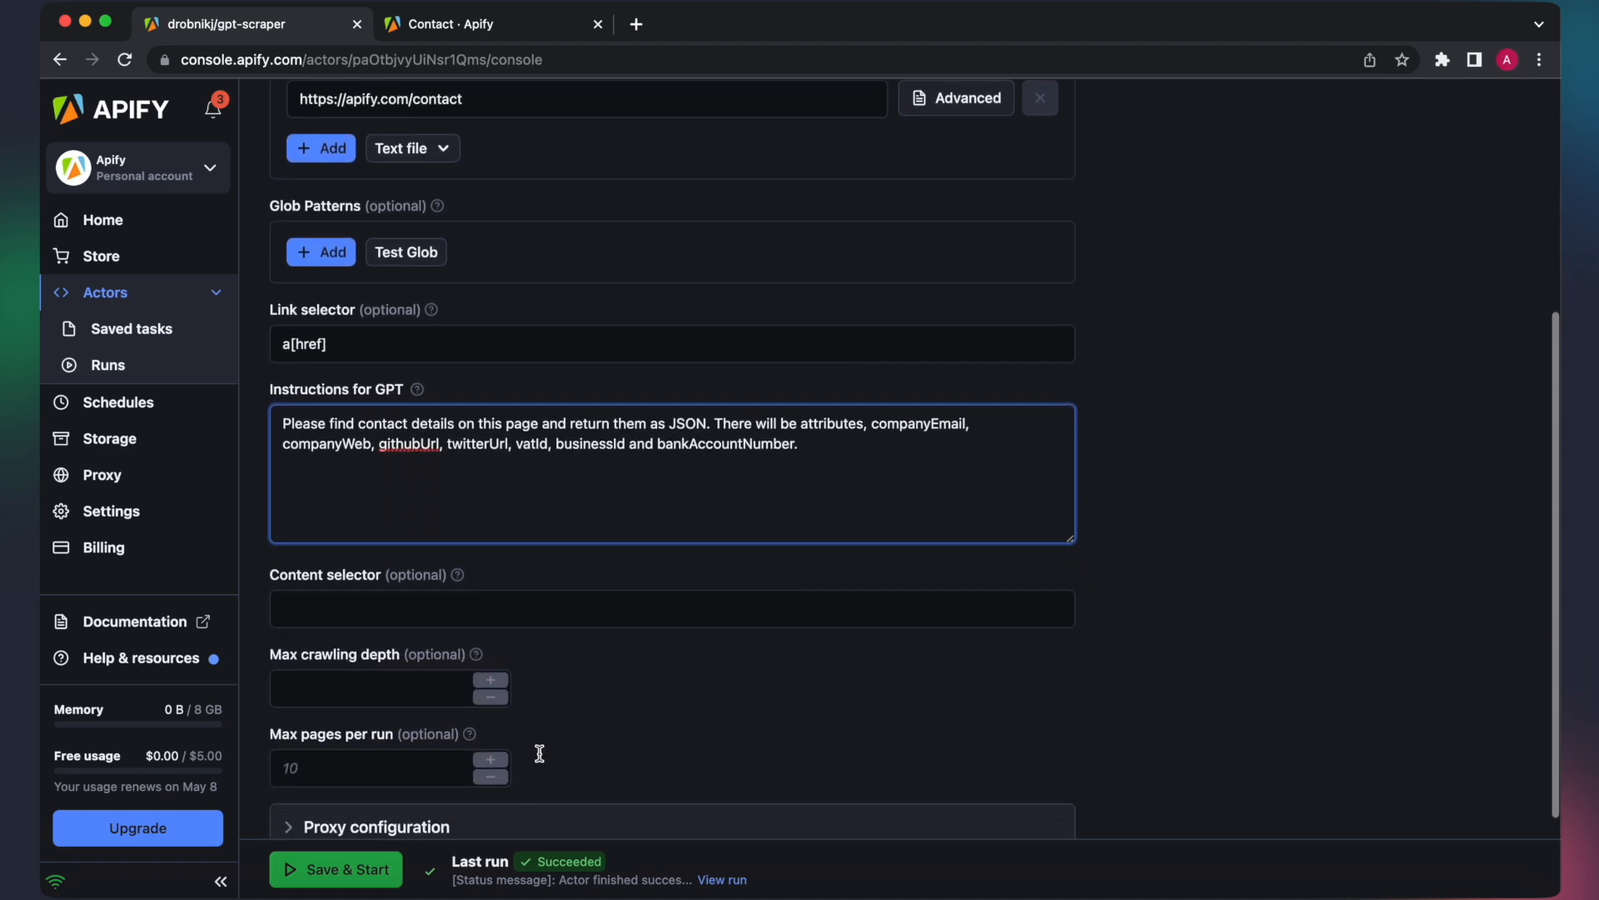
scroll("down", 3)
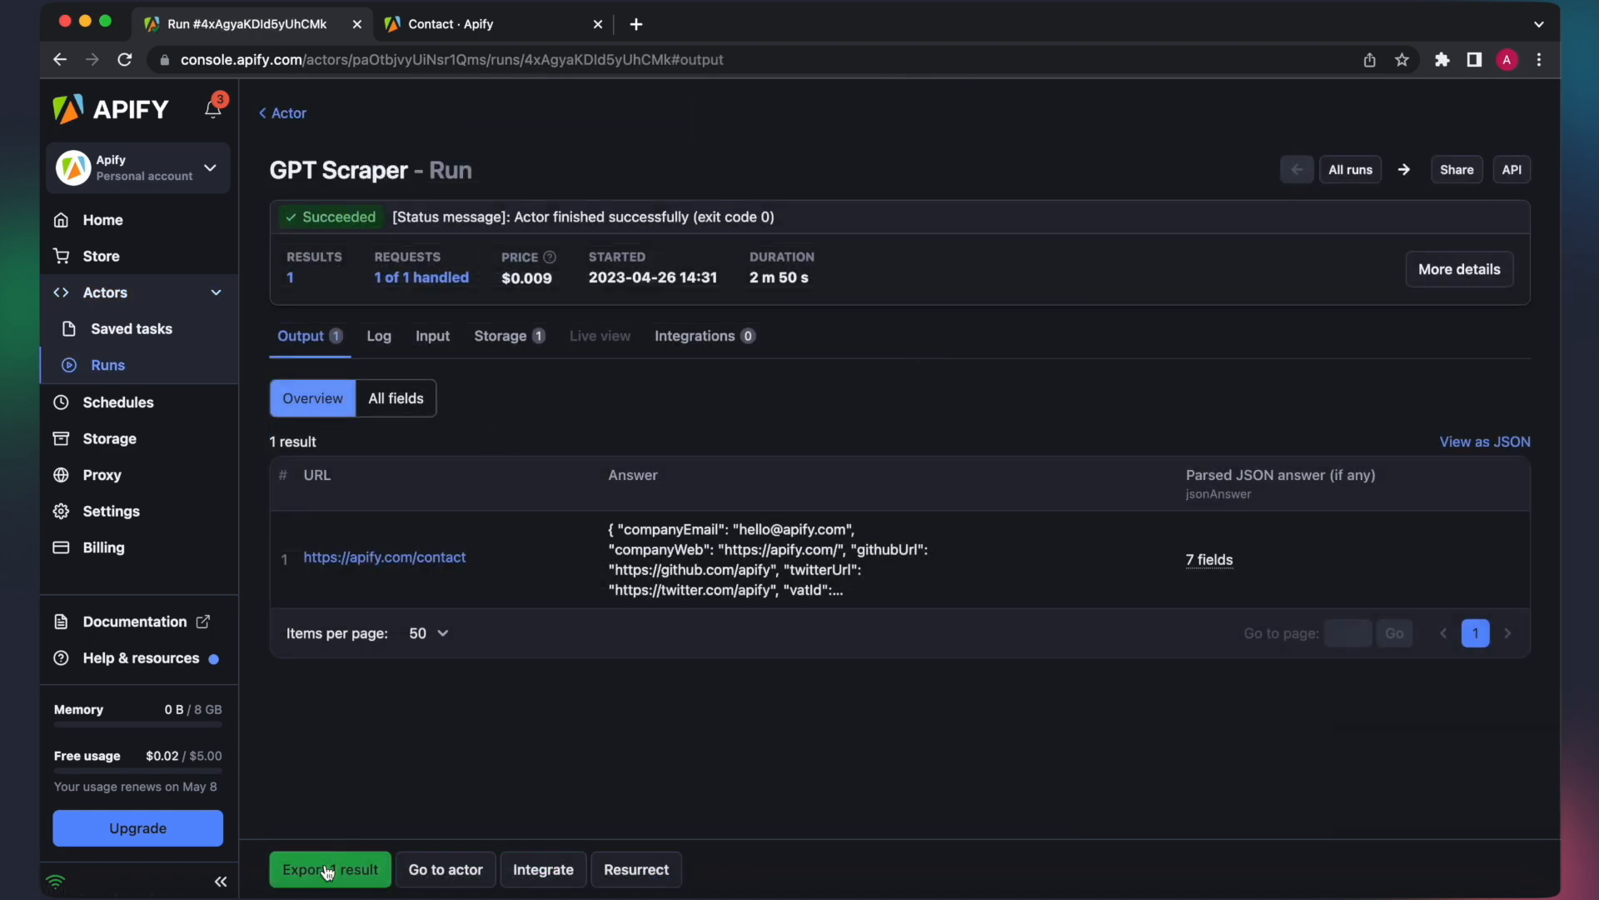
Return to the actor input form to retarget the Amazon scraping blog post for a one-paragraph summary
left_click(445, 870)
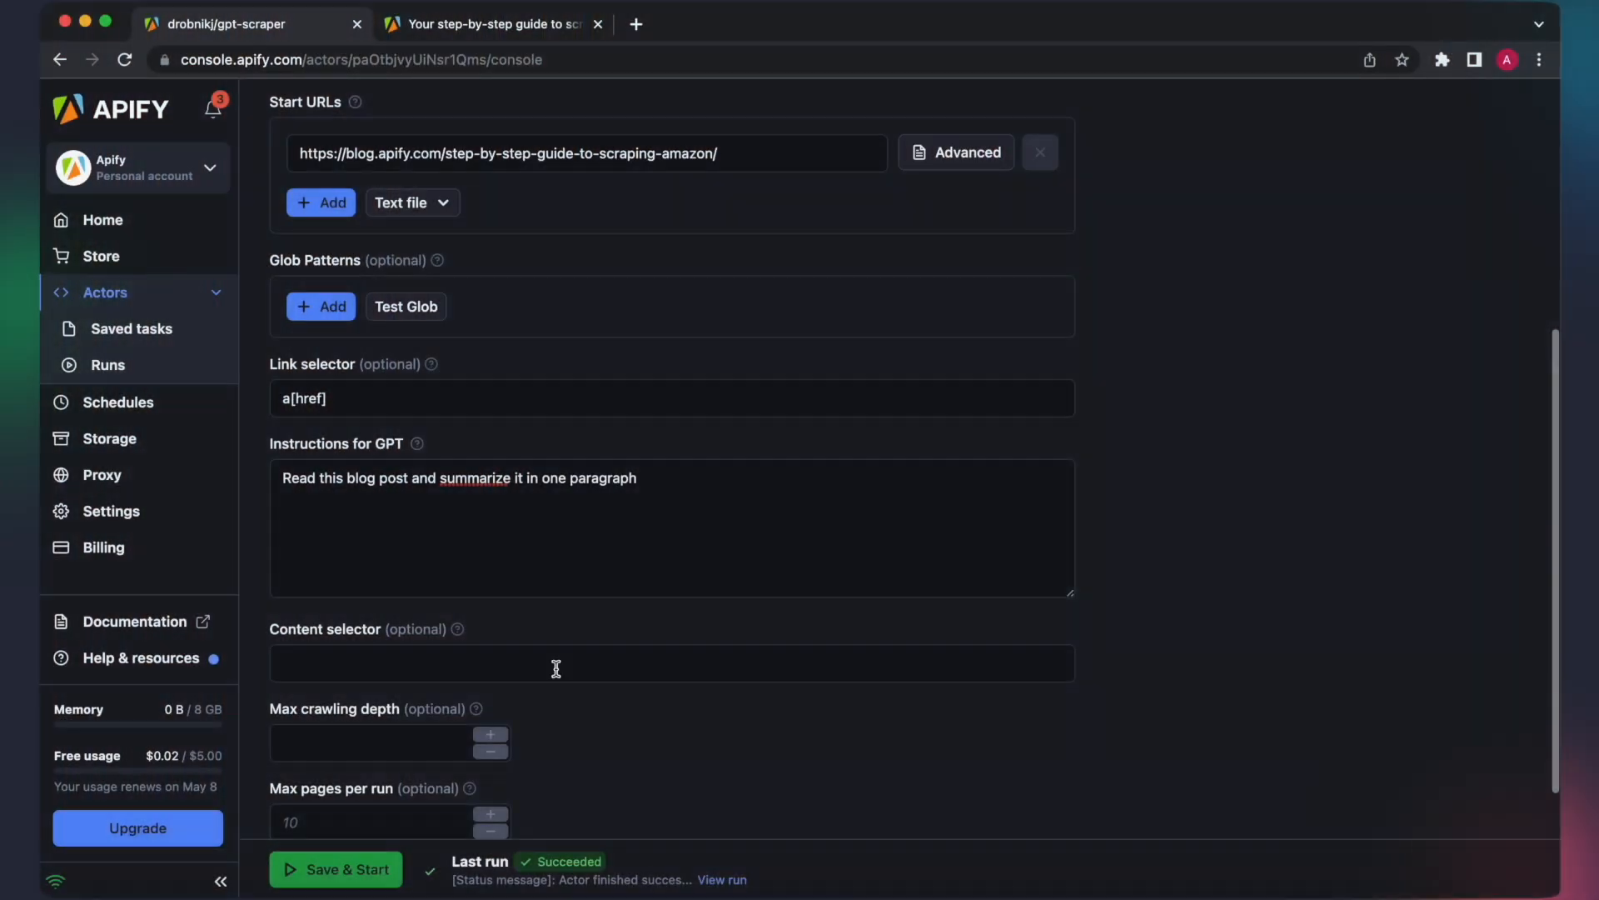
mouse_move(461, 630)
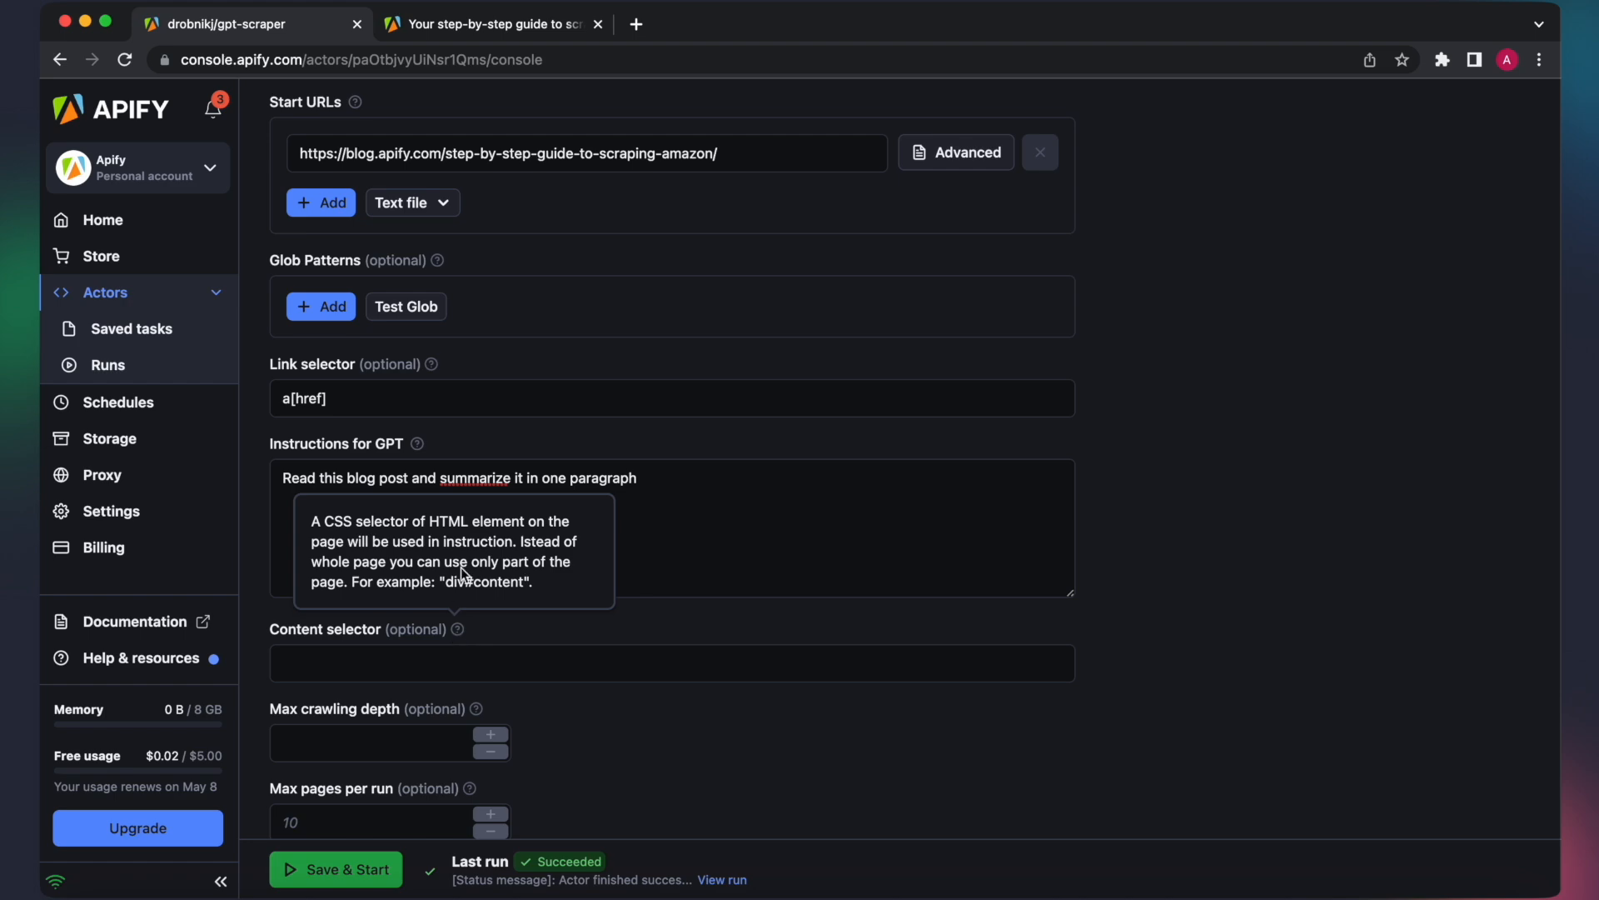
Inspect the blog article text in DevTools and copy the div.post-content element's CSS selector
left_click(498, 25)
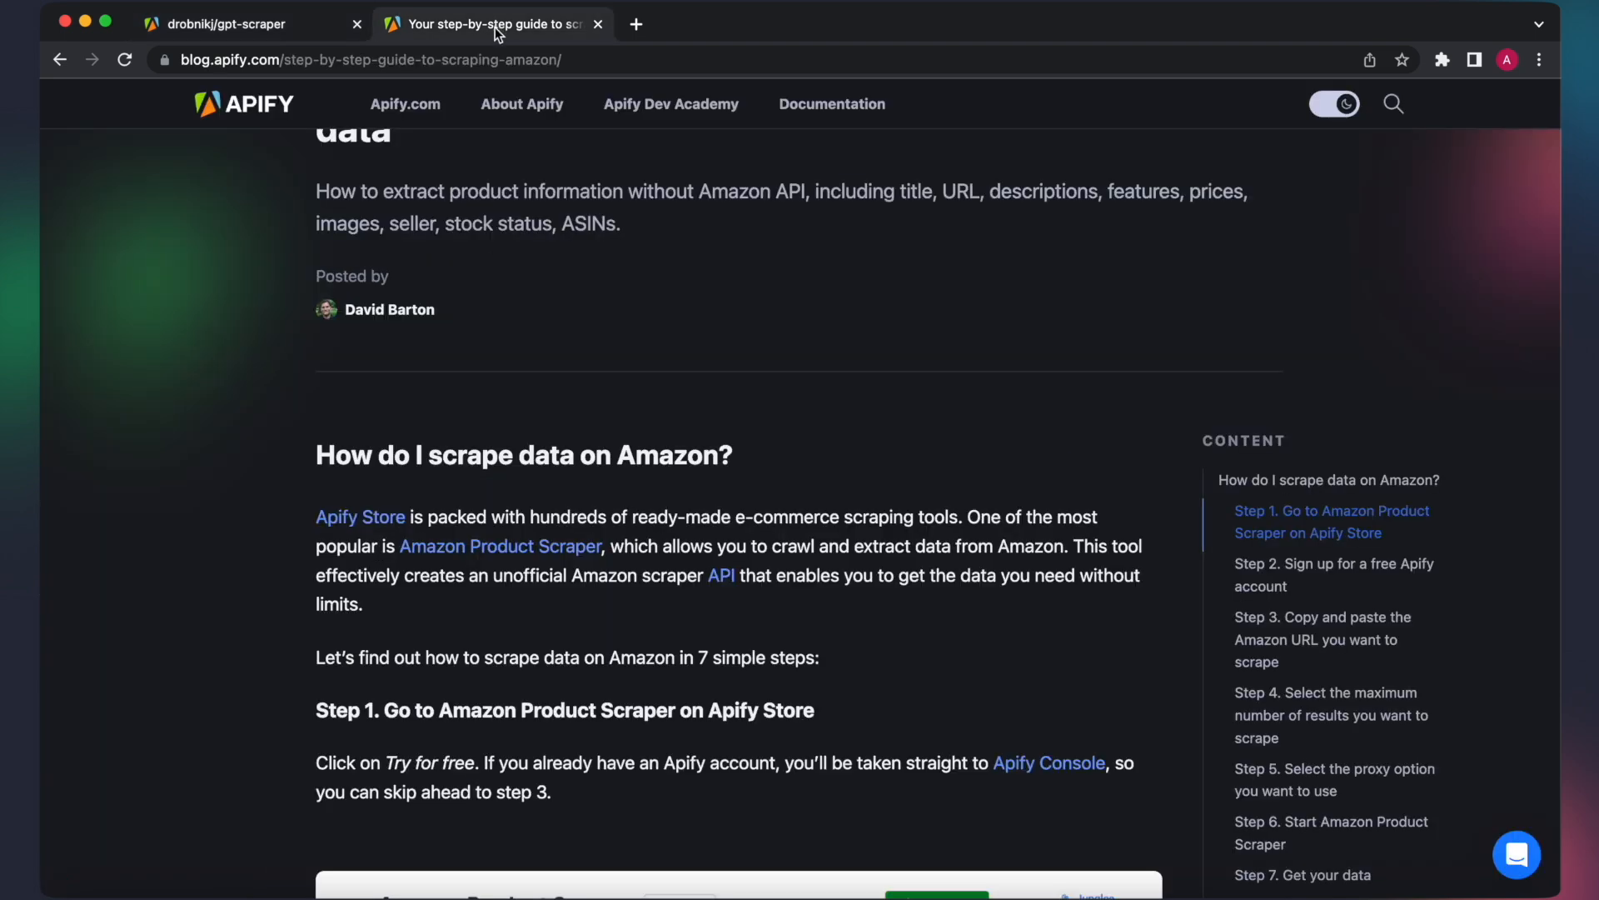
right_click(801, 516)
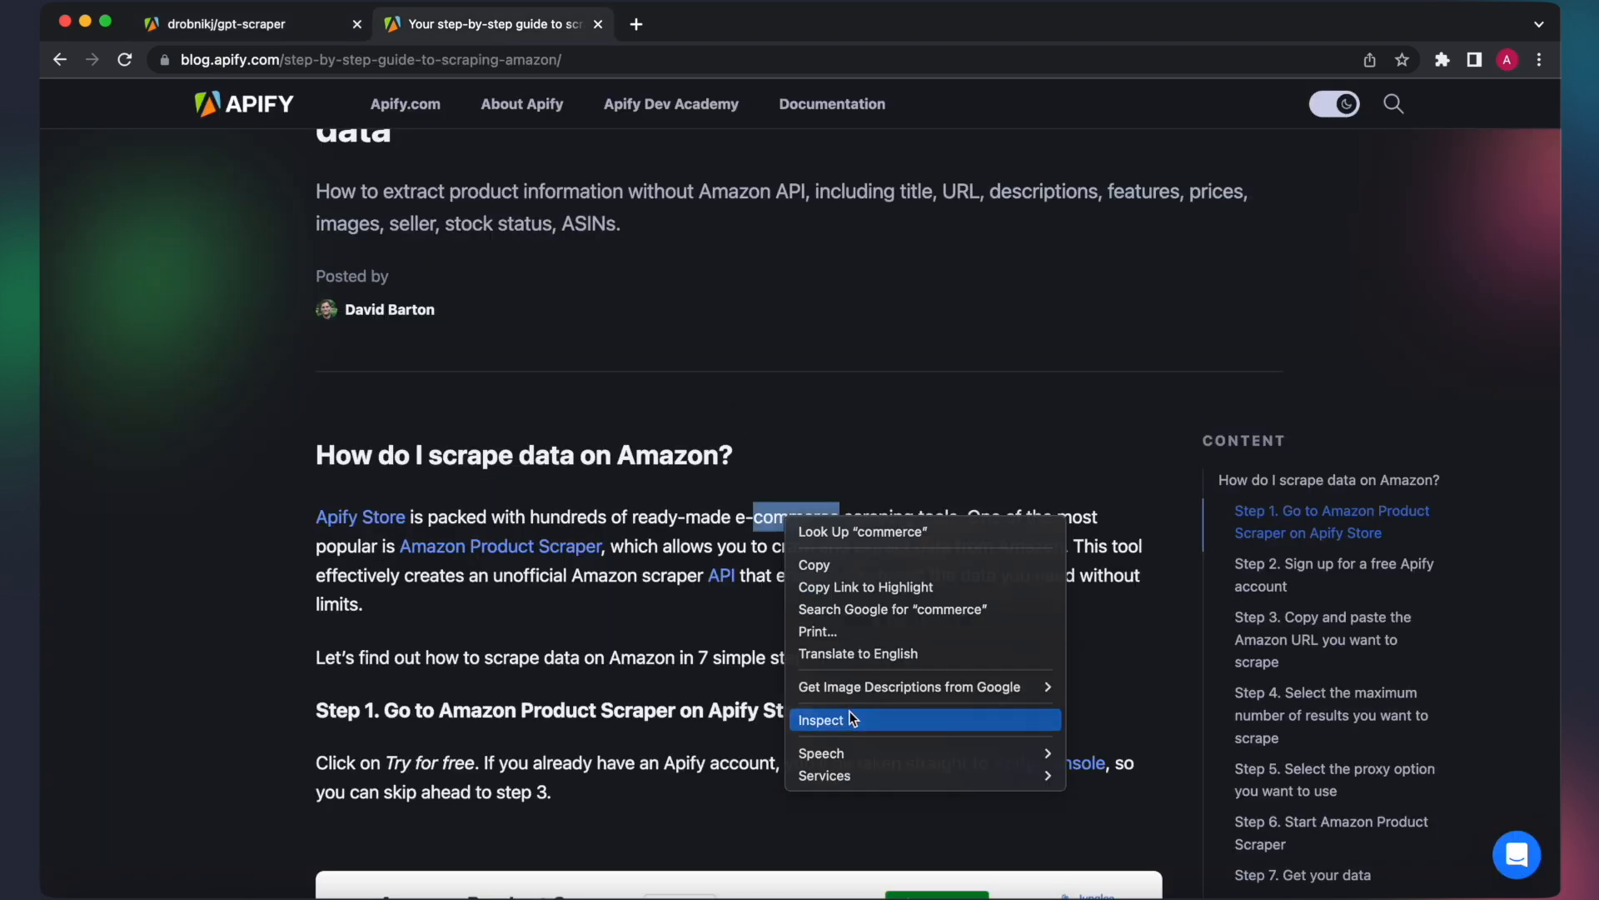
left_click(822, 720)
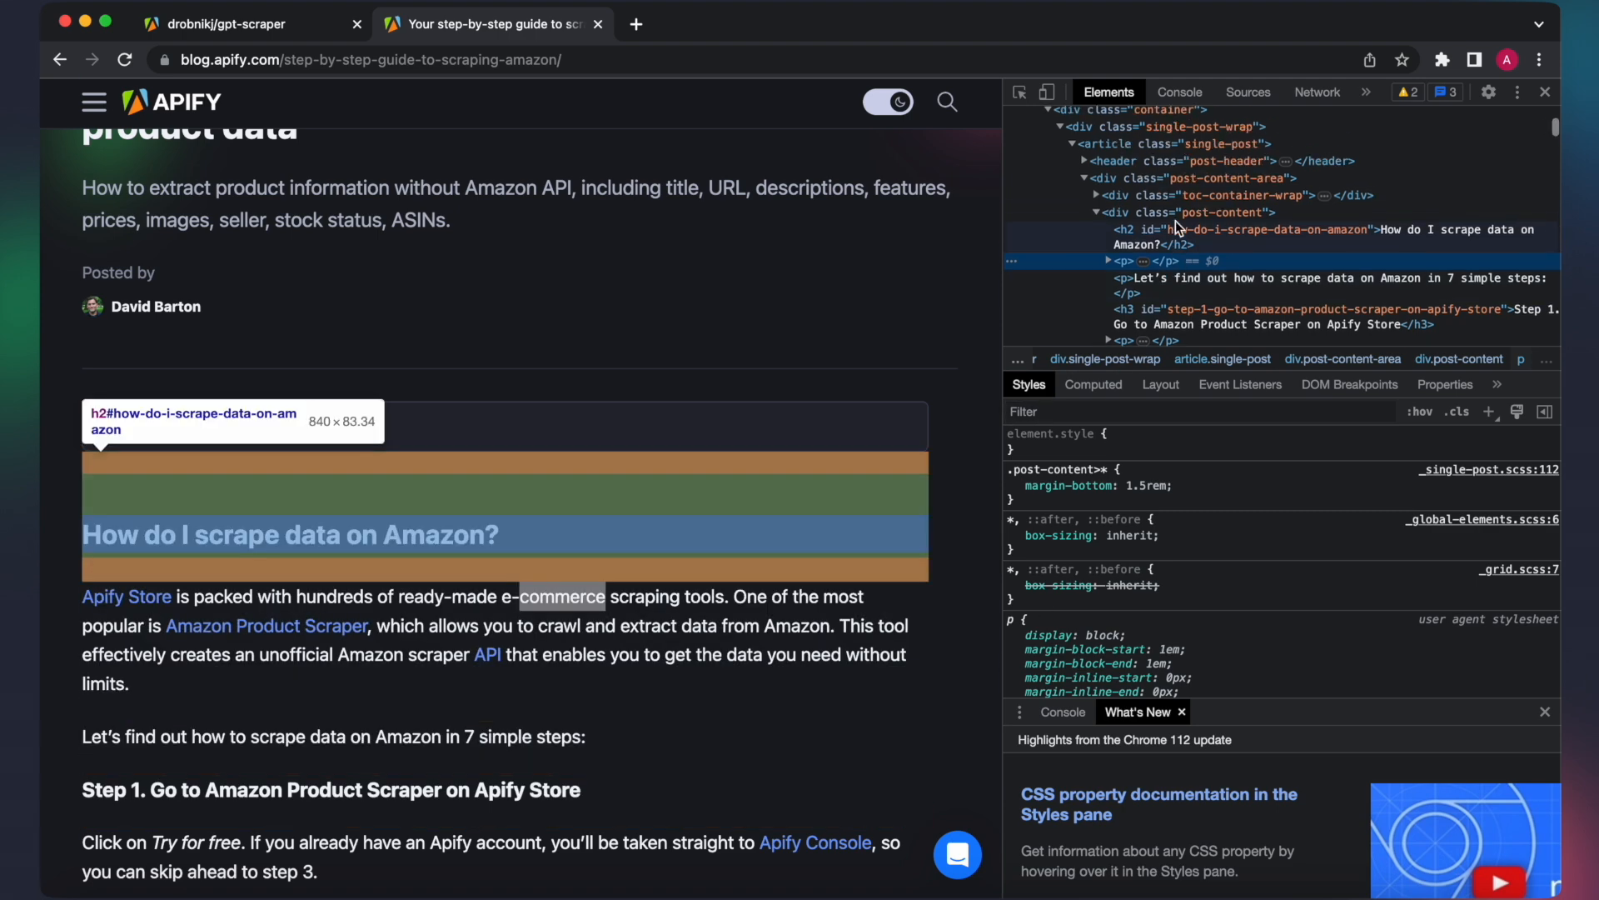
right_click(1178, 232)
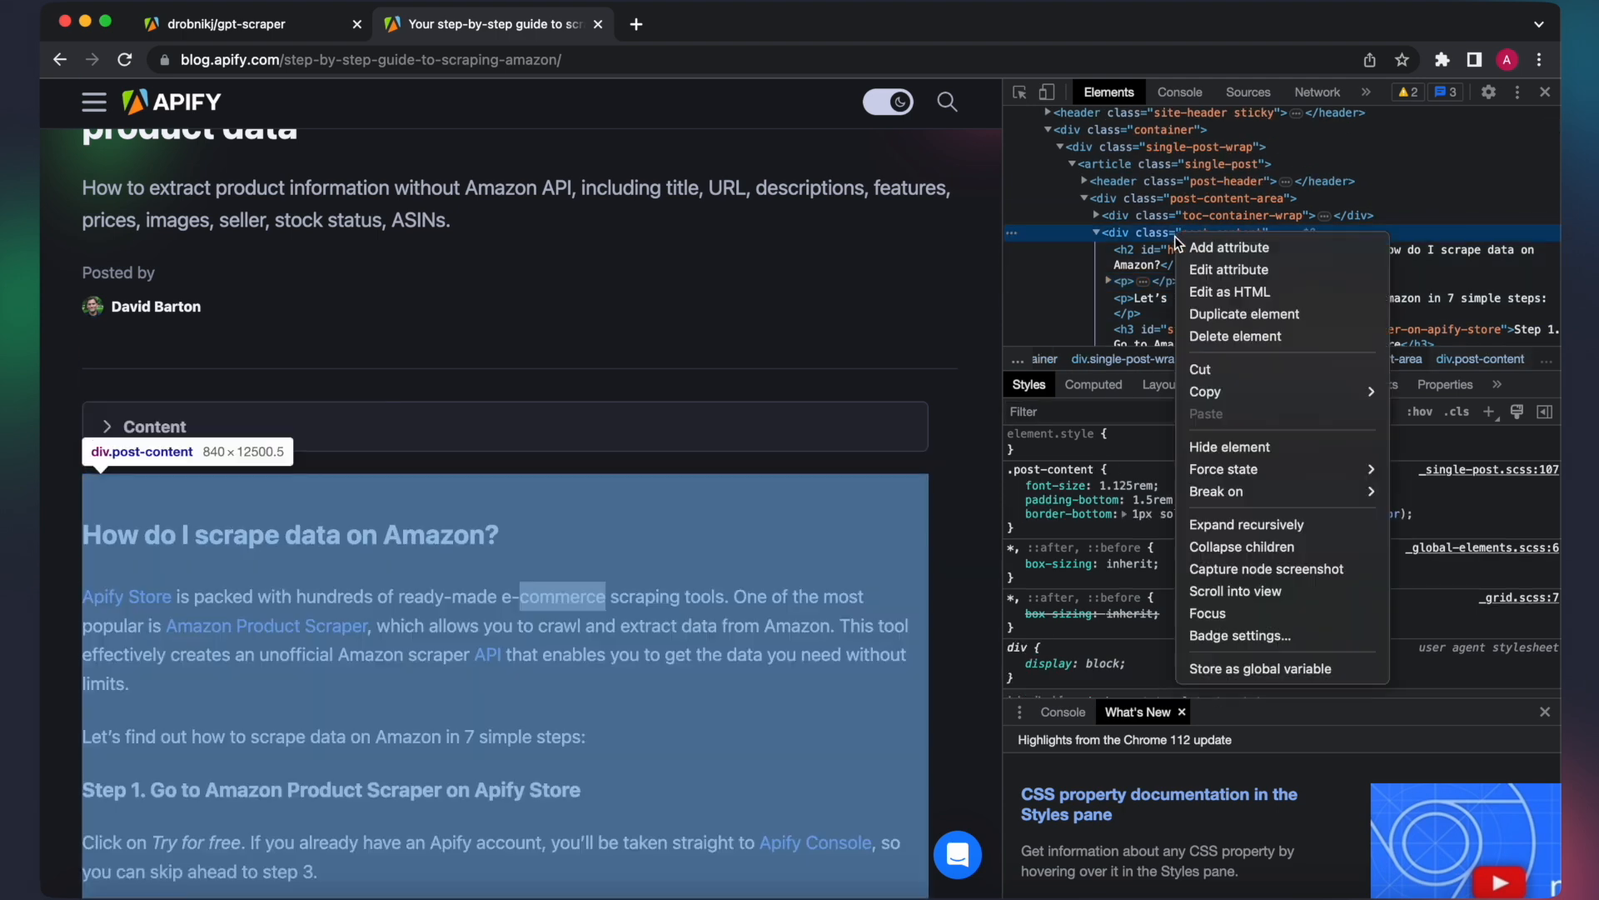
mouse_move(1205, 391)
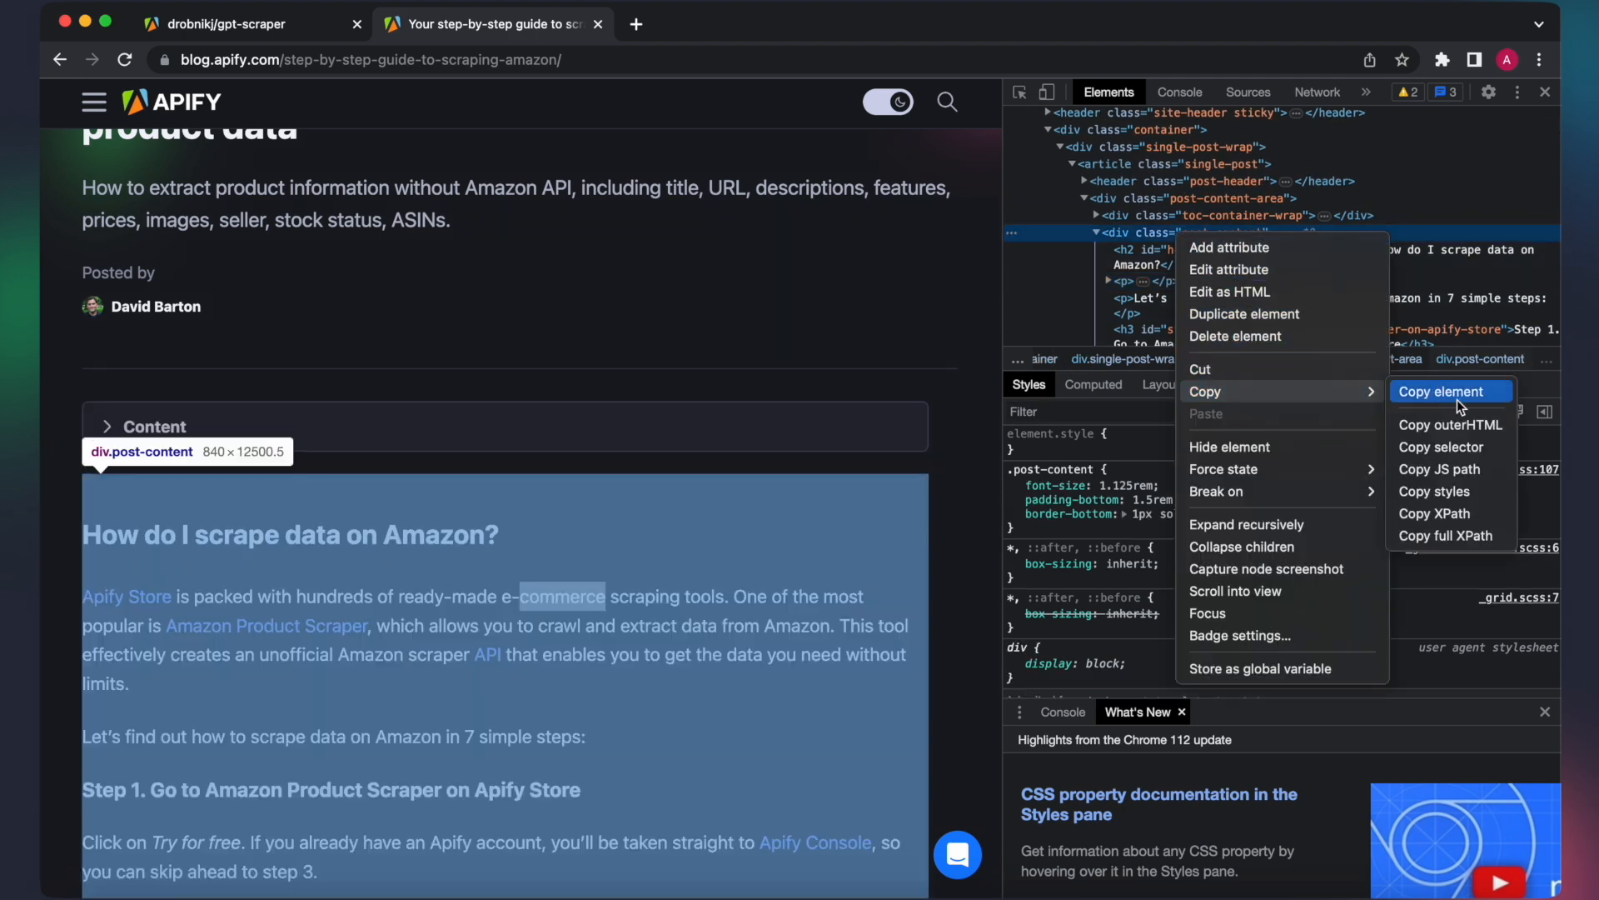
left_click(1441, 389)
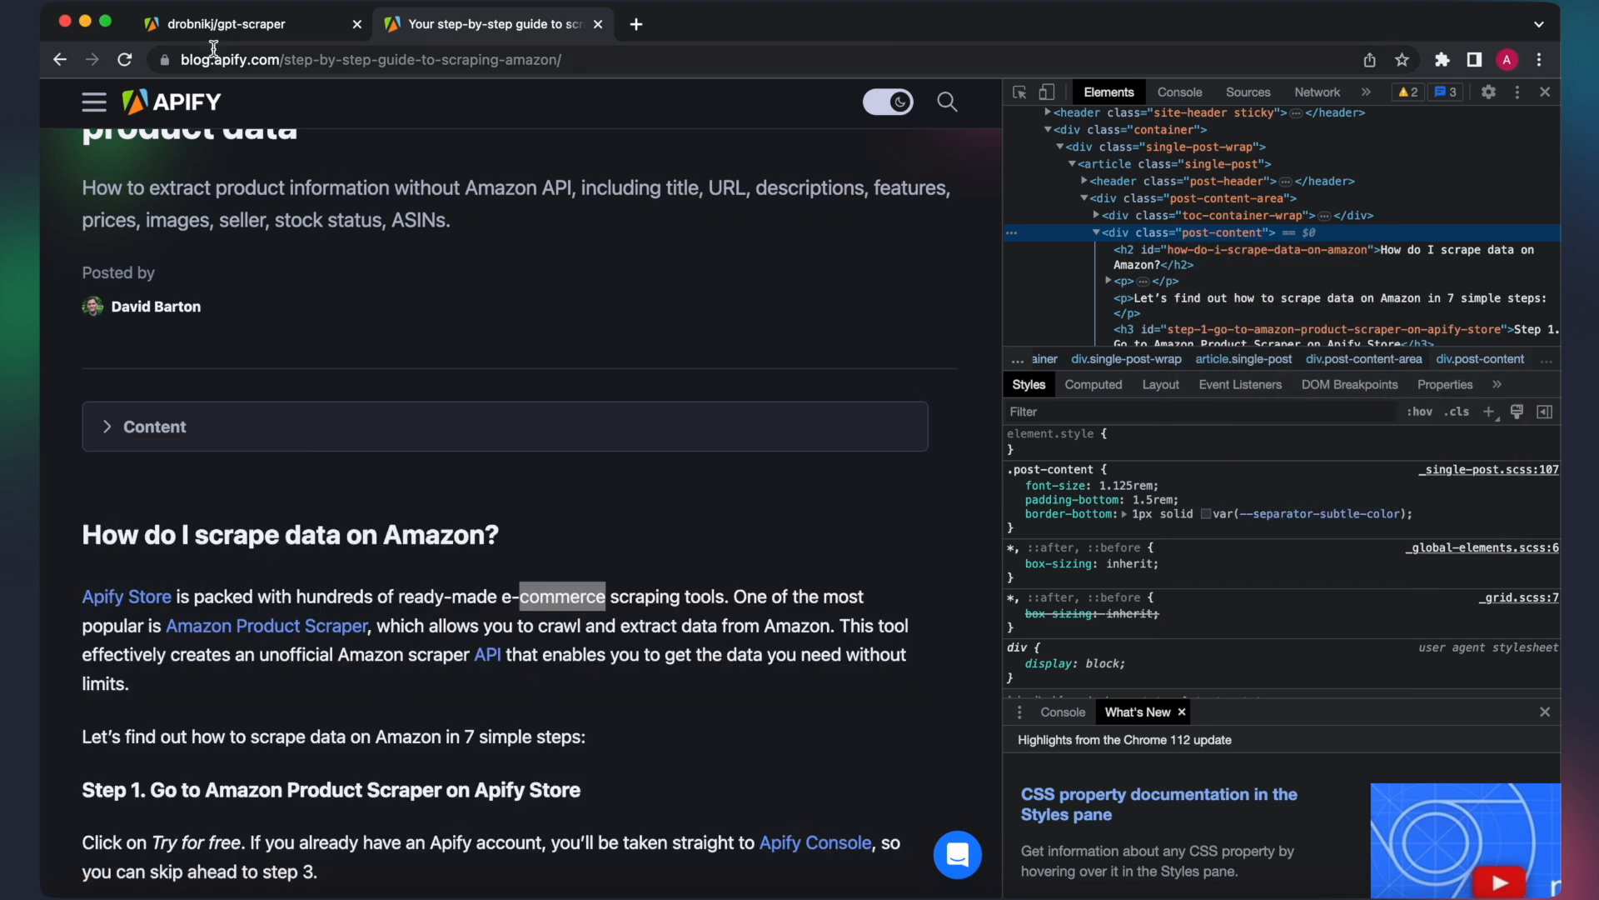
left_click(233, 24)
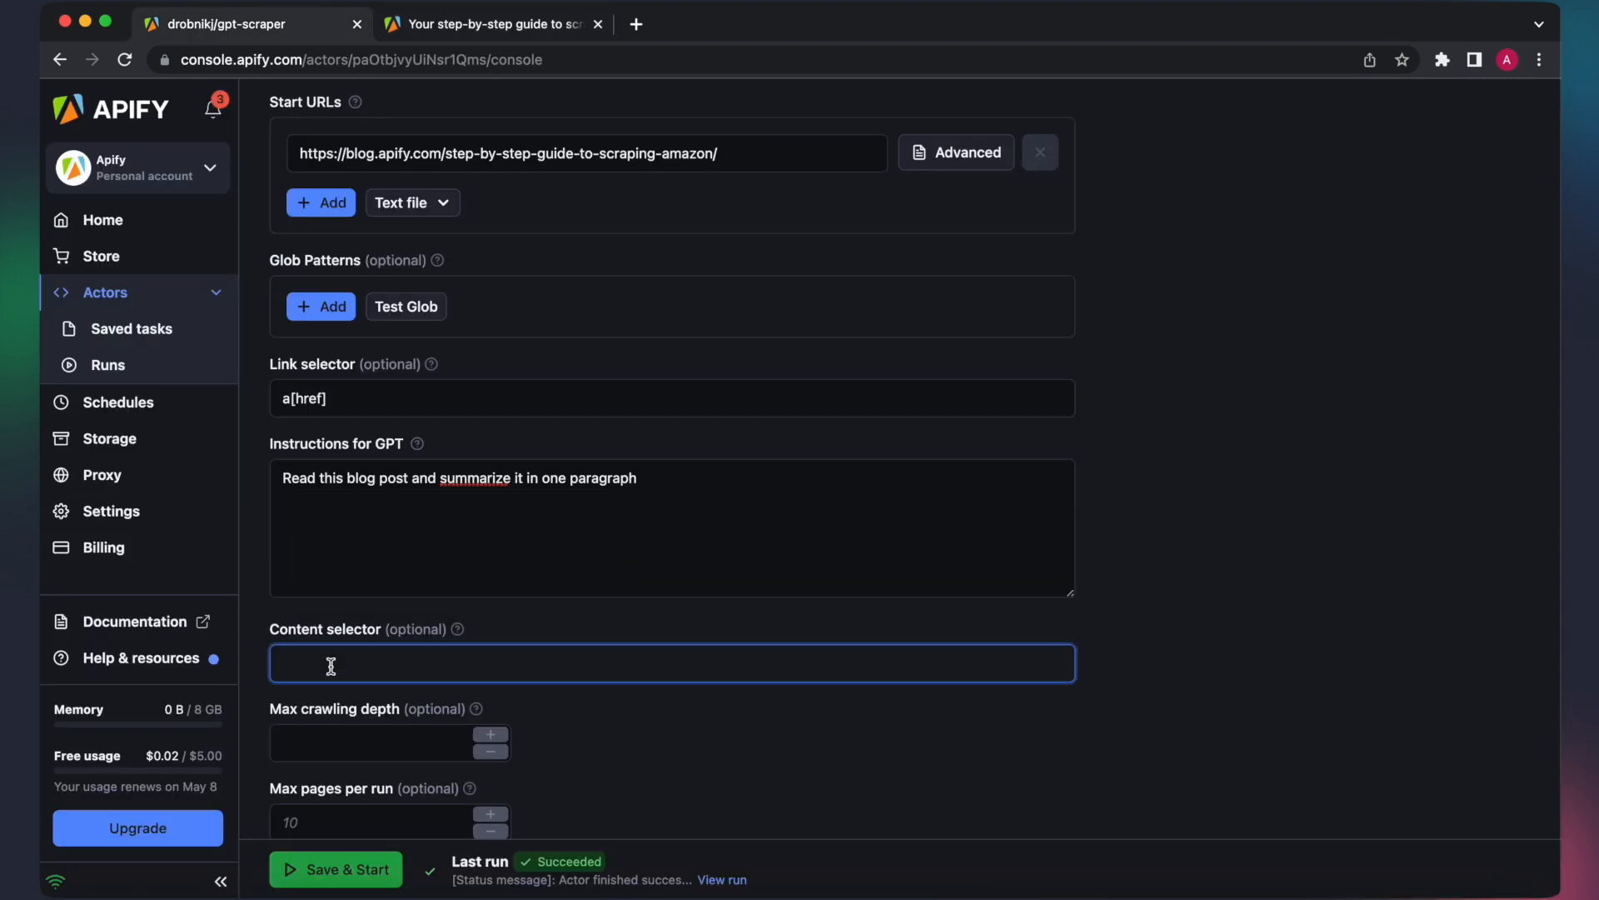
Enter 'body > div.site-wrap > div > div > article > div > div.post-content' as the Content selector
type("body > div.site-wrap > div > div > article > div > div.post-content")
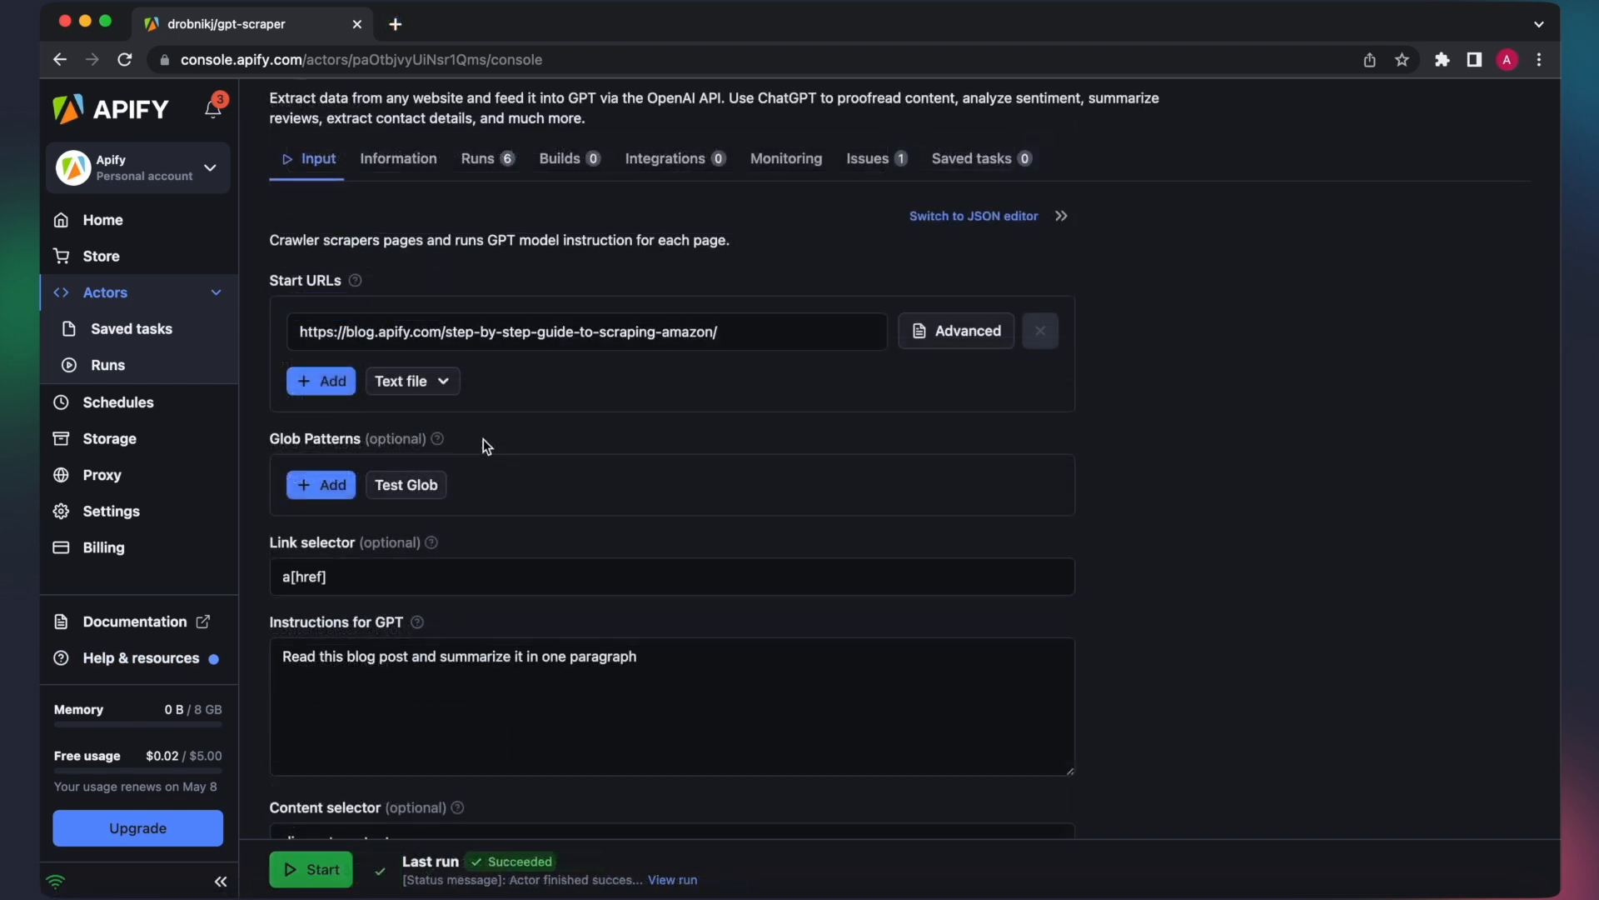
mouse_move(434, 440)
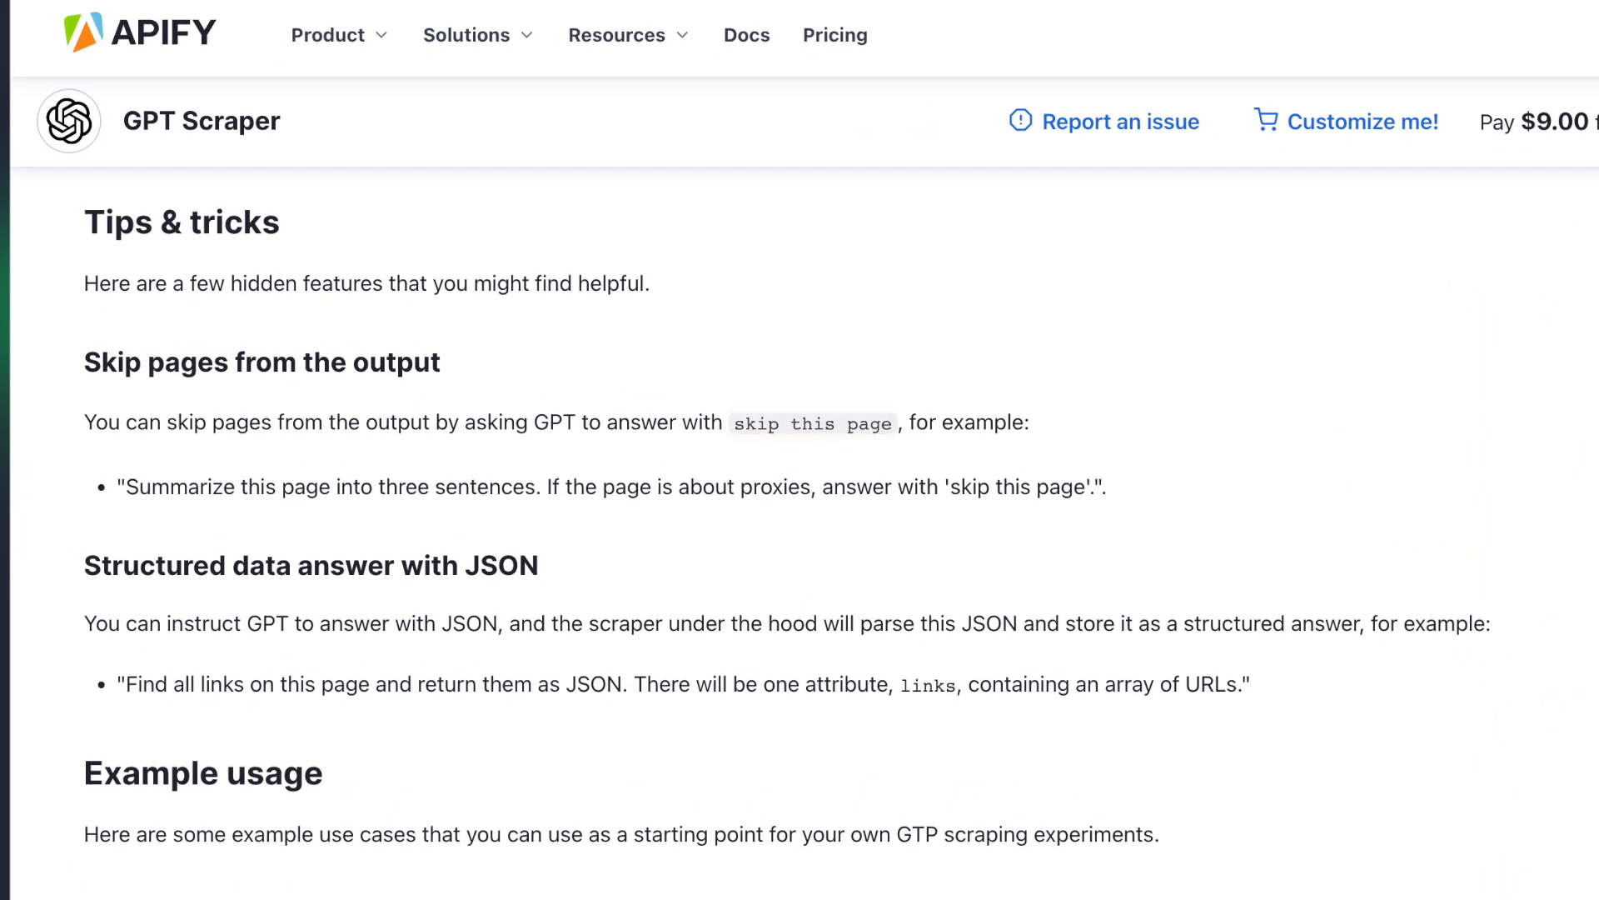
Scroll the GPT Scraper Store page to Tips & tricks and select the example instruction for JSON answers
double_click(811, 423)
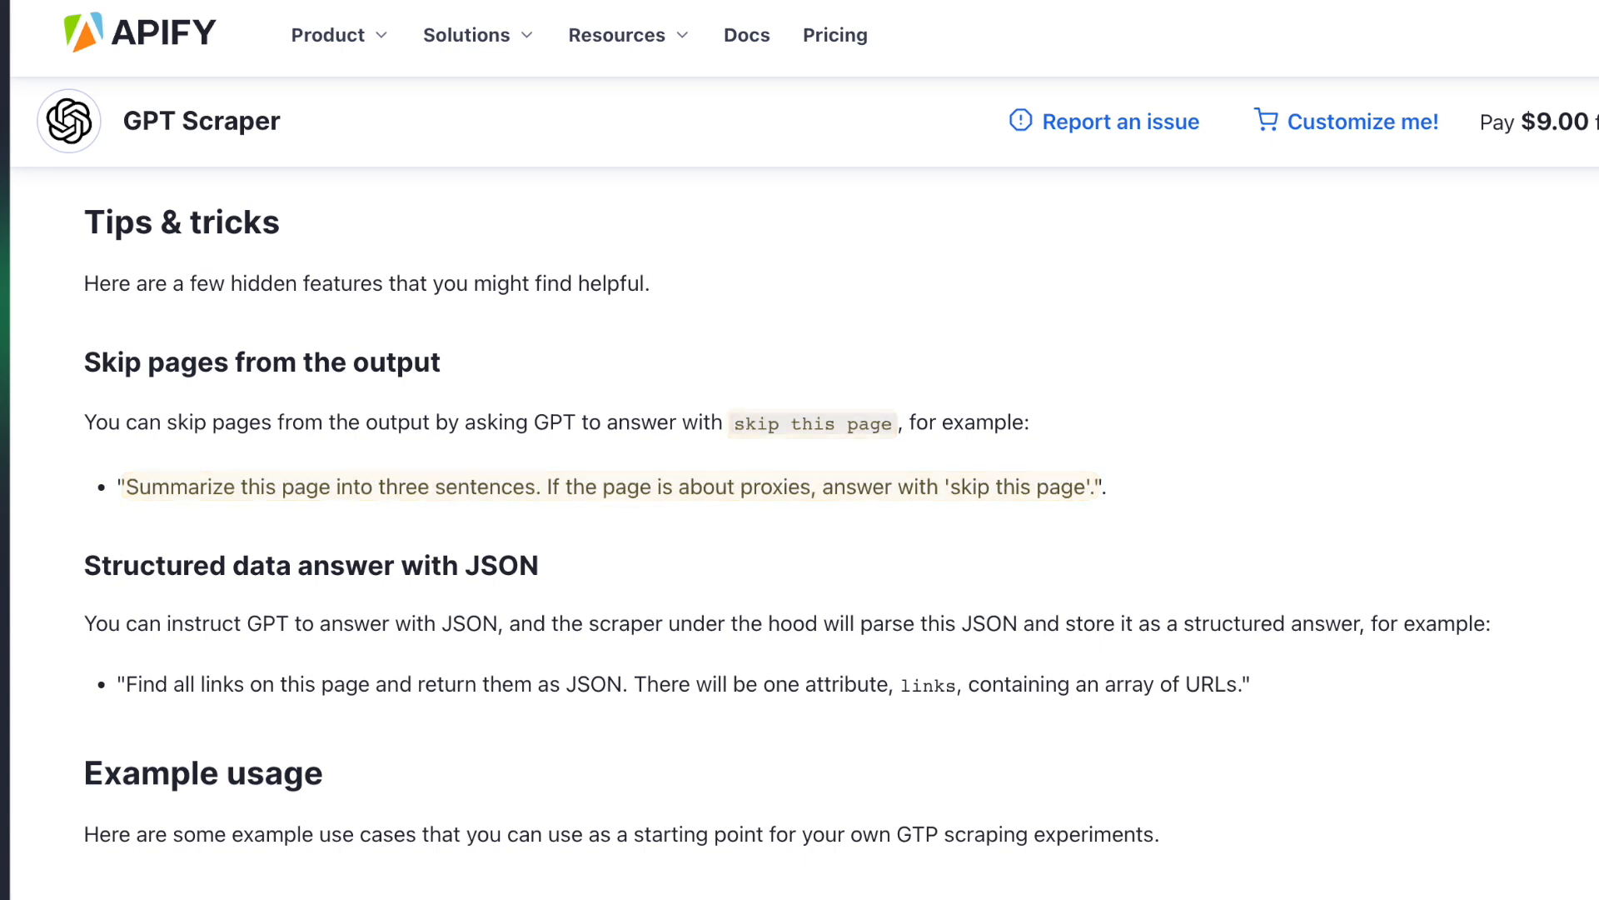
scroll("down", 3)
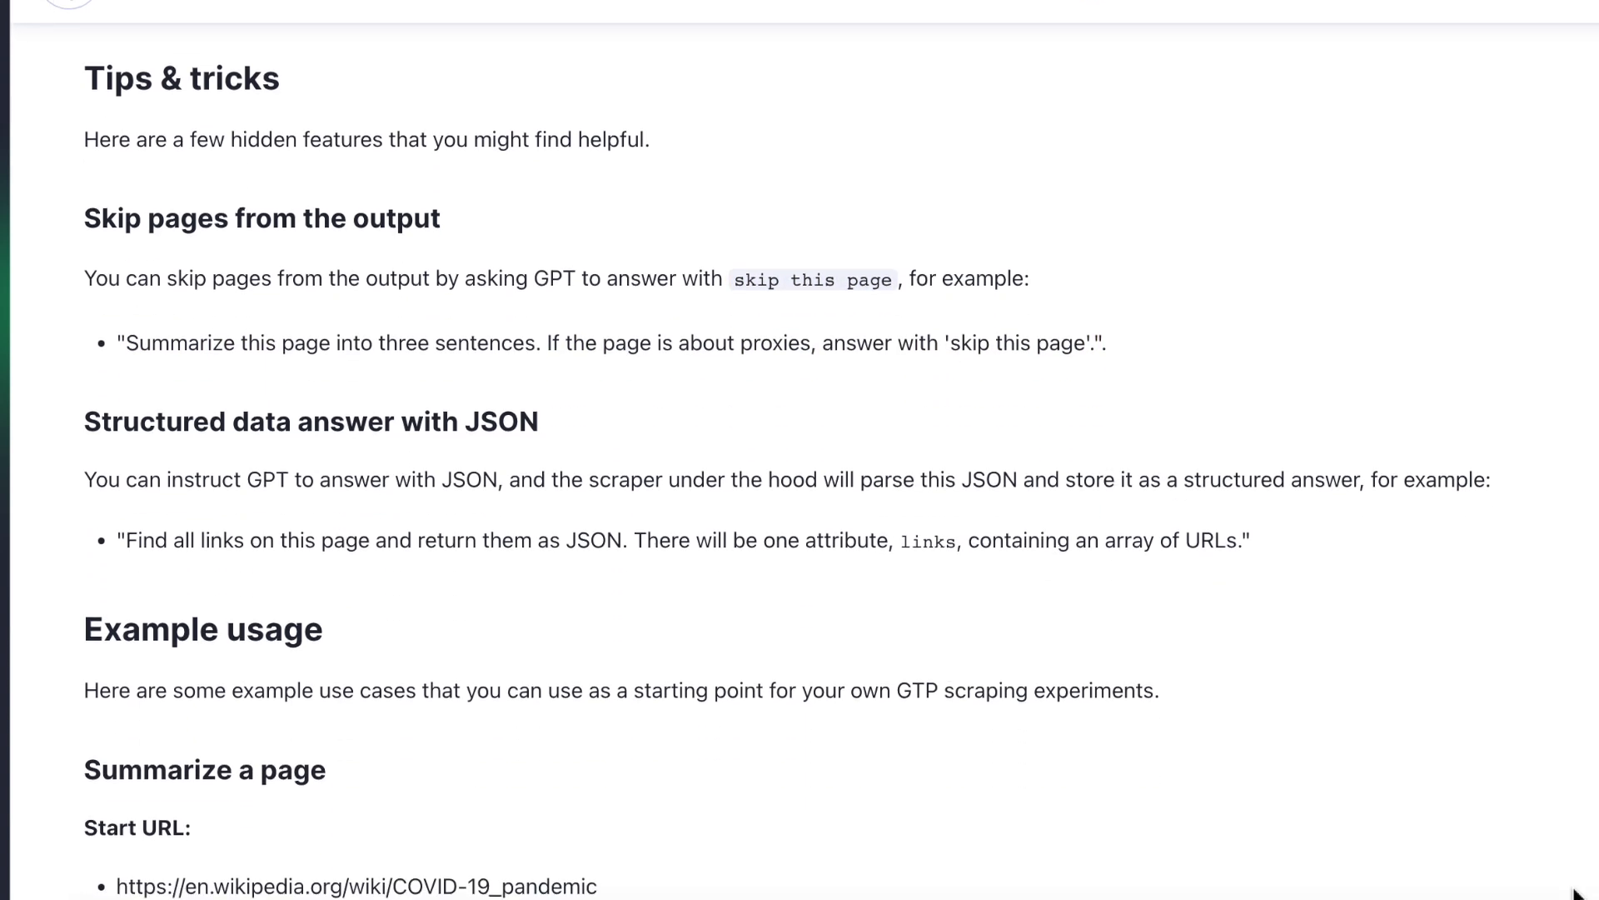
scroll("down", 3)
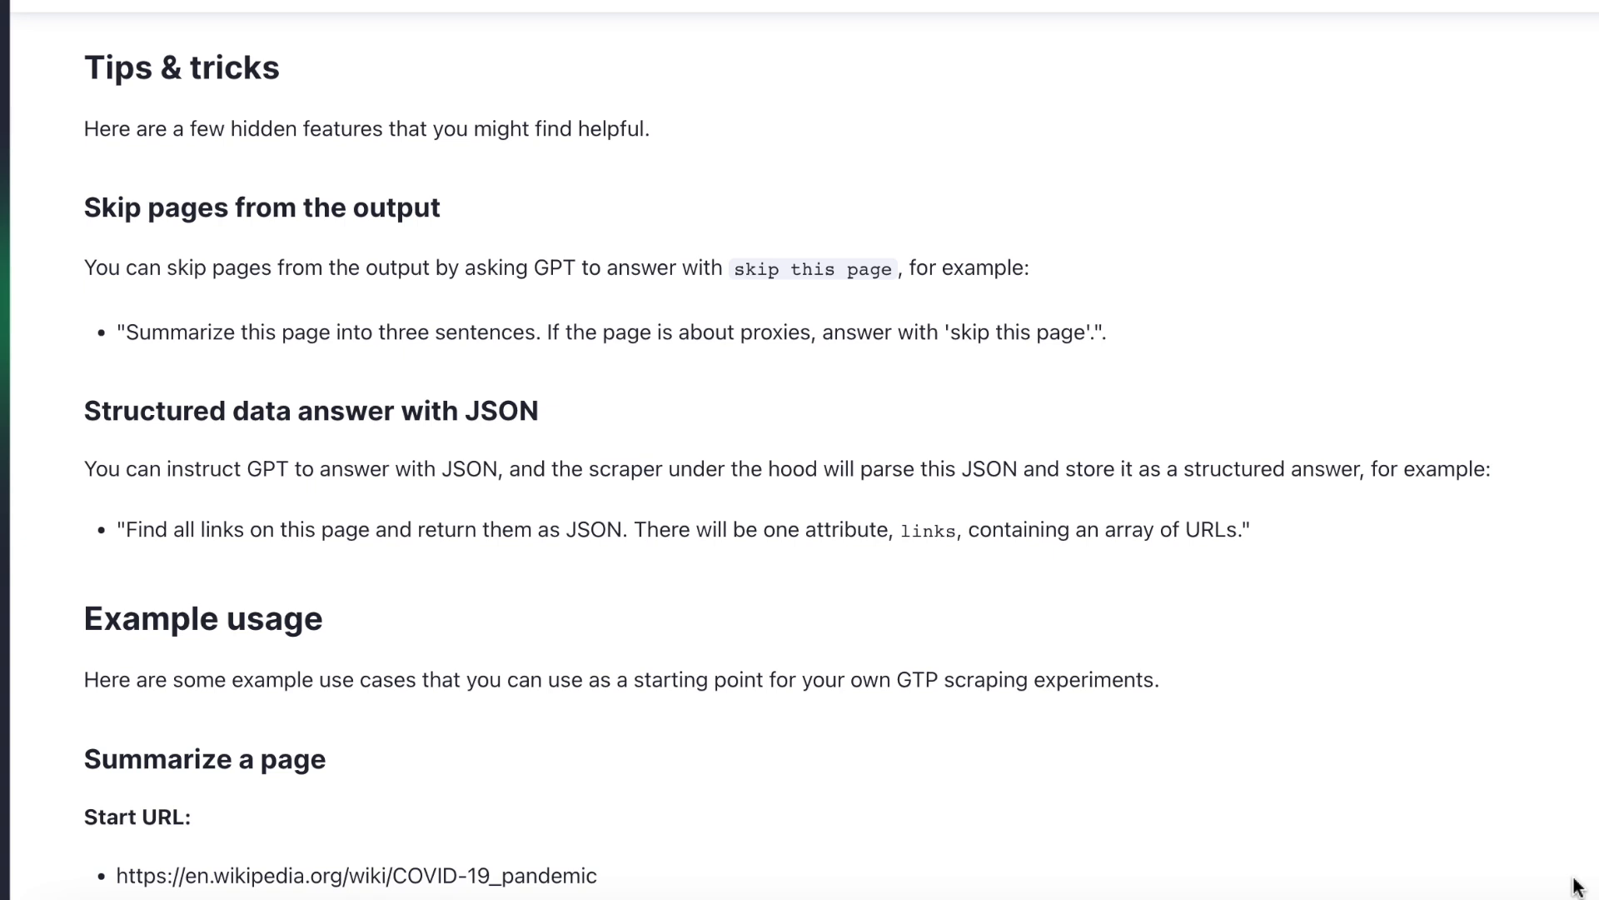
left_click_drag(121, 530, 1234, 530)
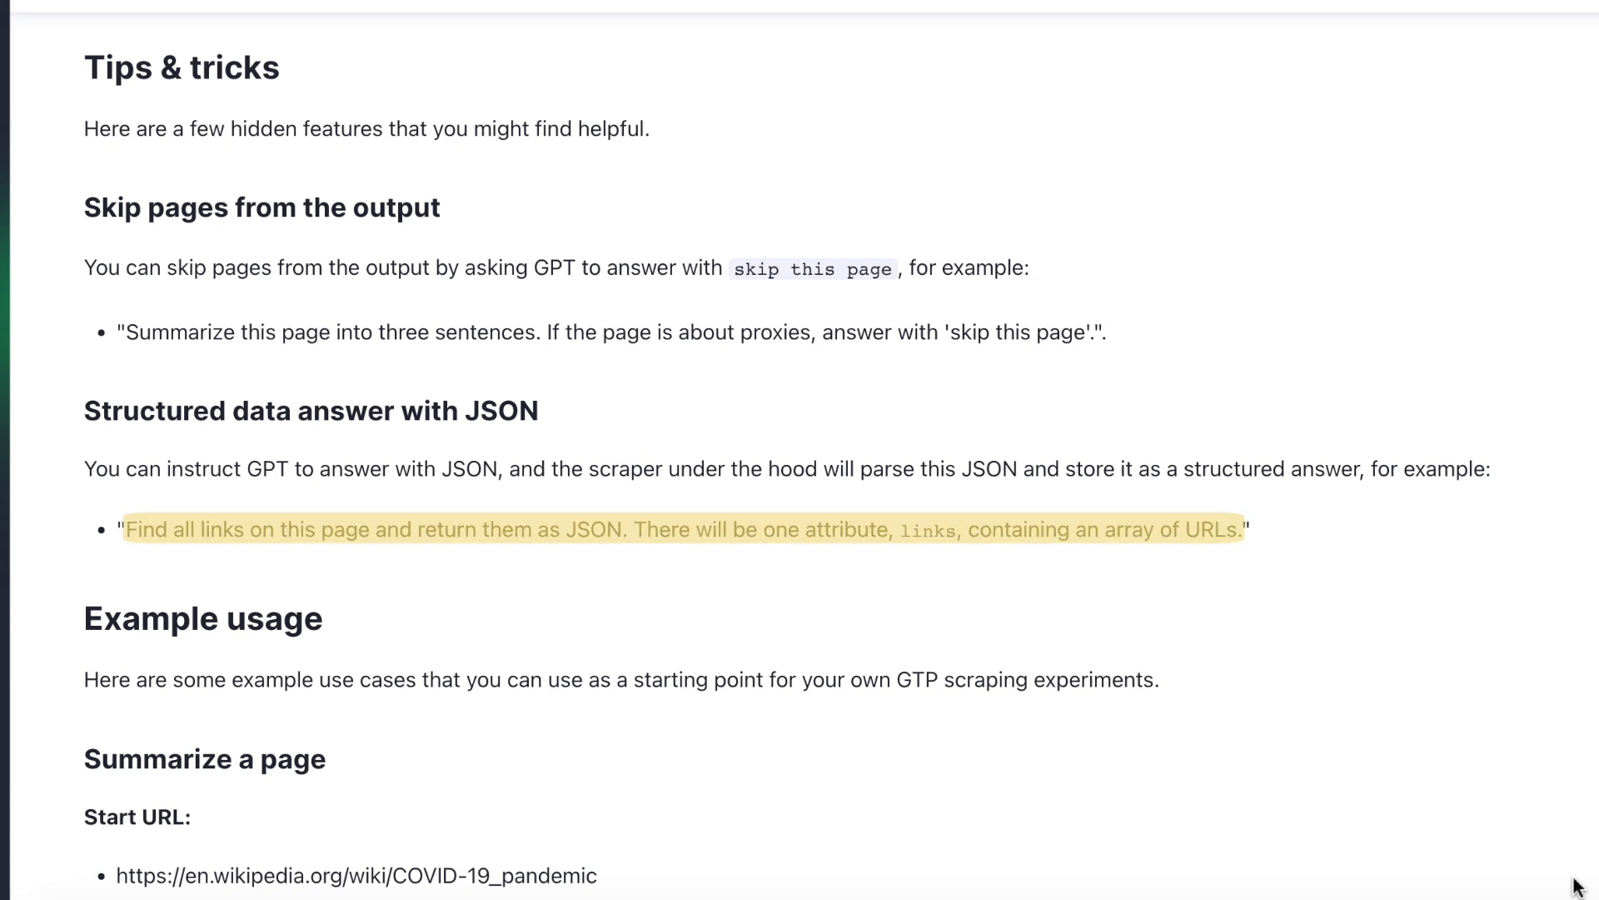